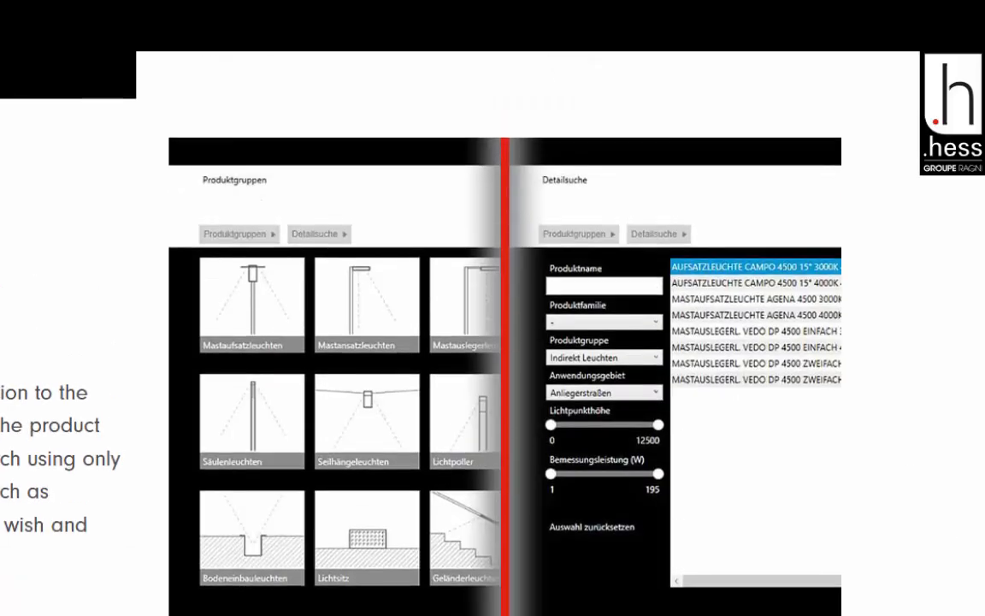
Step: Scroll past the Hess feature descriptions to the red DIALux Plugin download banner
scroll(down, 3)
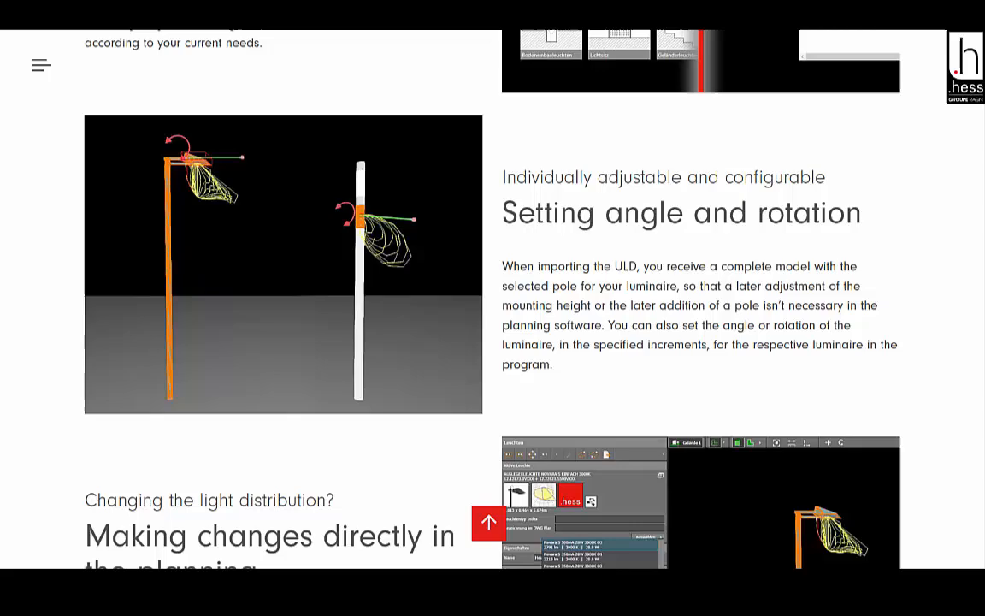
scroll(down, 3)
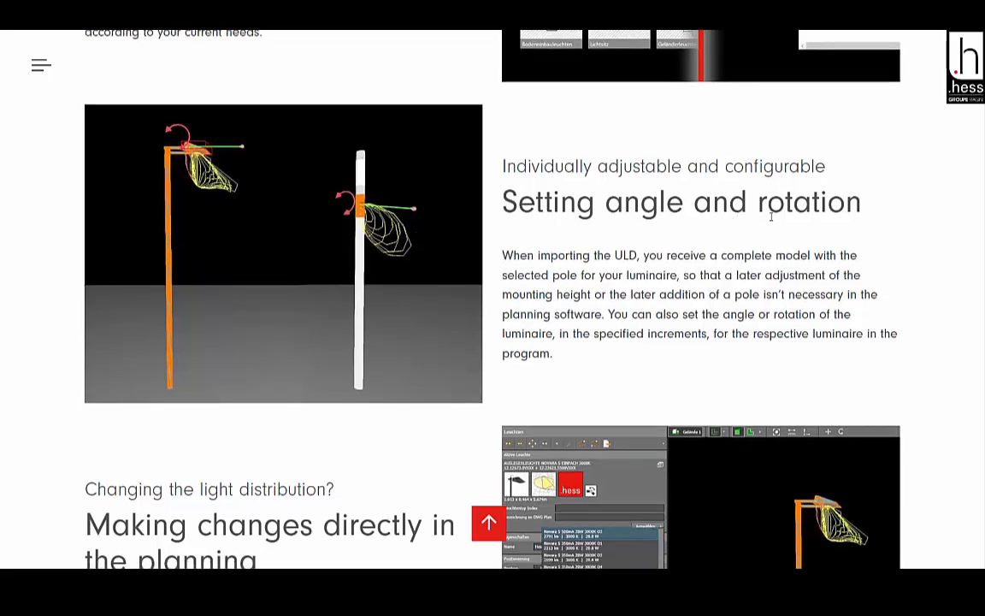
scroll(down, 3)
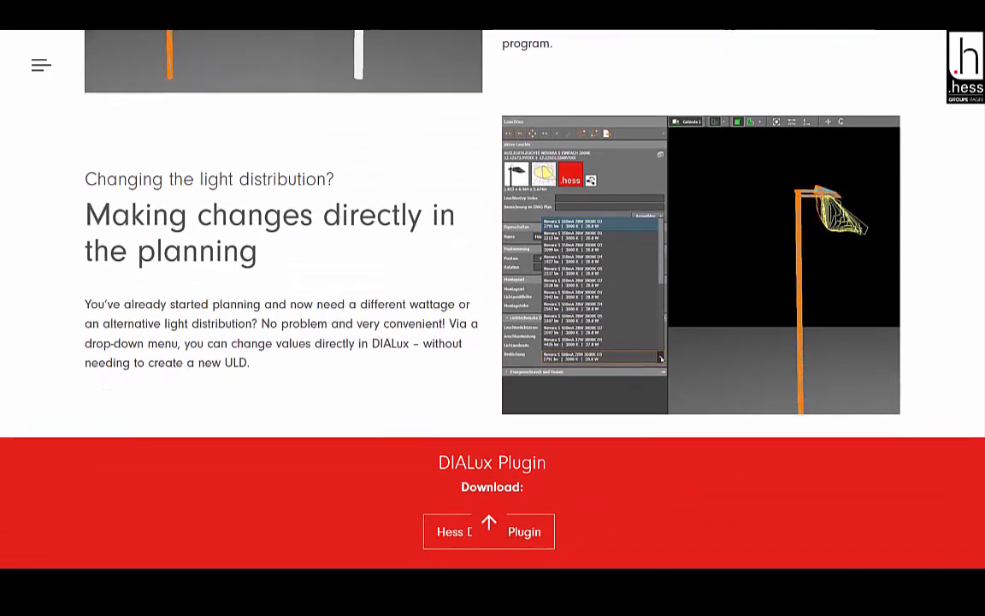
scroll(down, 3)
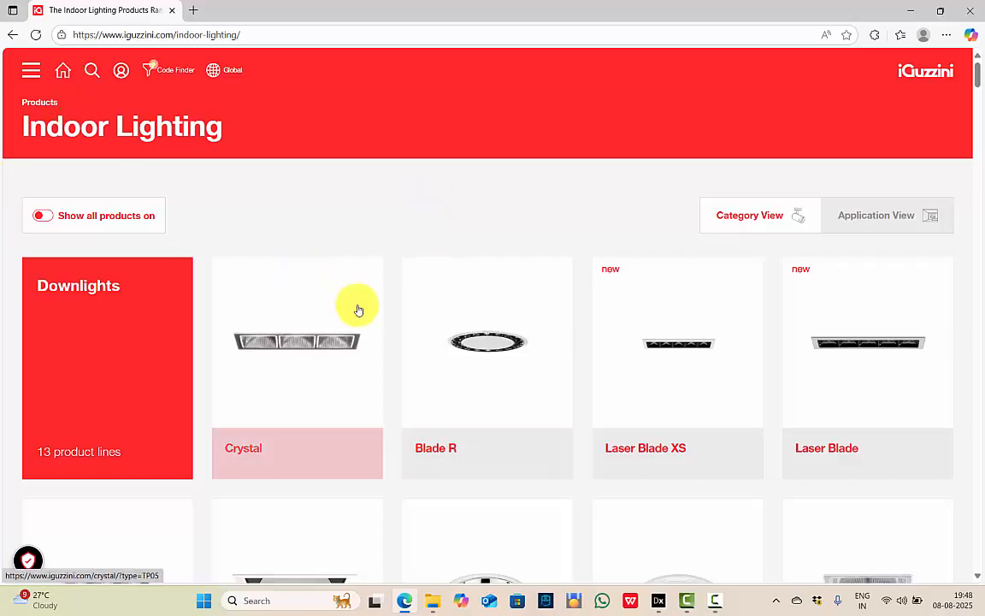
Step: Open the Crystal line and download the RD19 IES photometric data zip
click(296, 342)
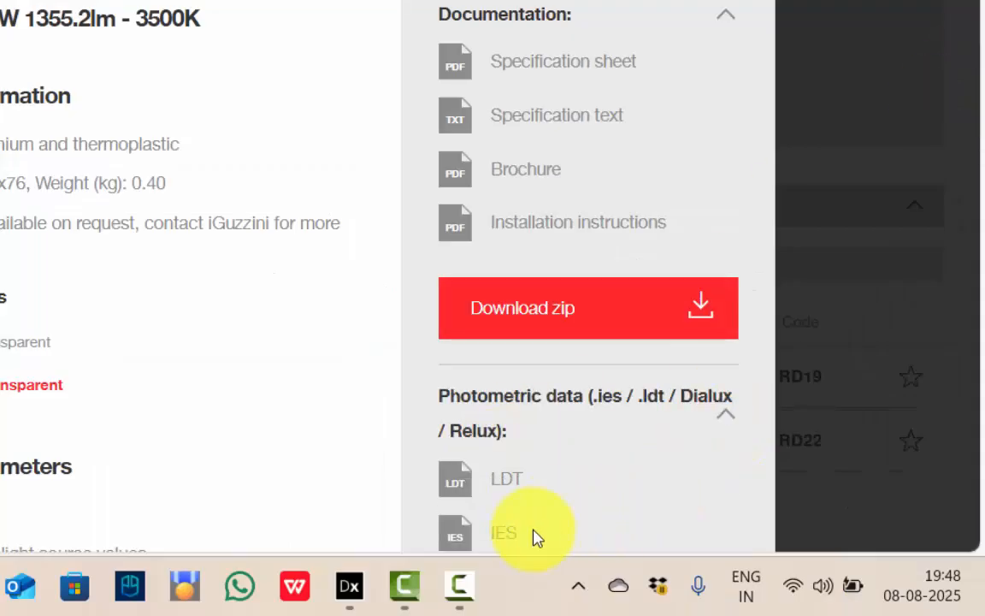
click(503, 534)
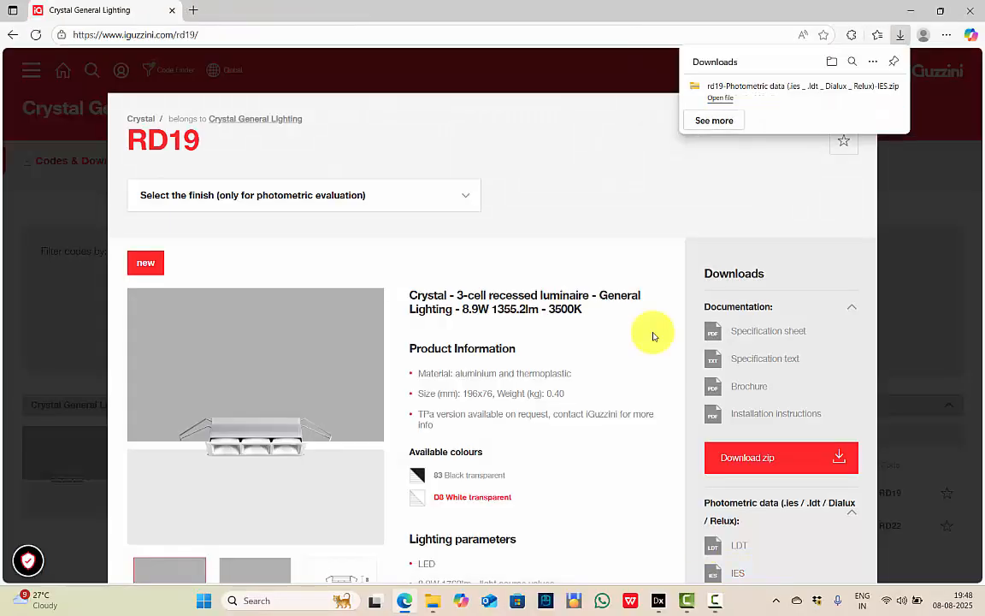
mouse_move(270, 256)
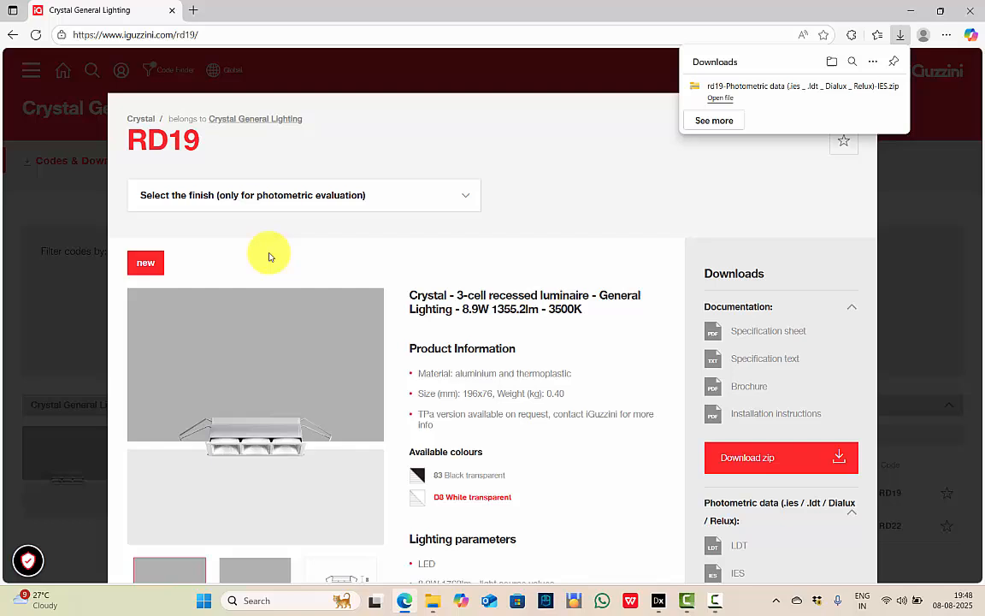
mouse_move(48, 233)
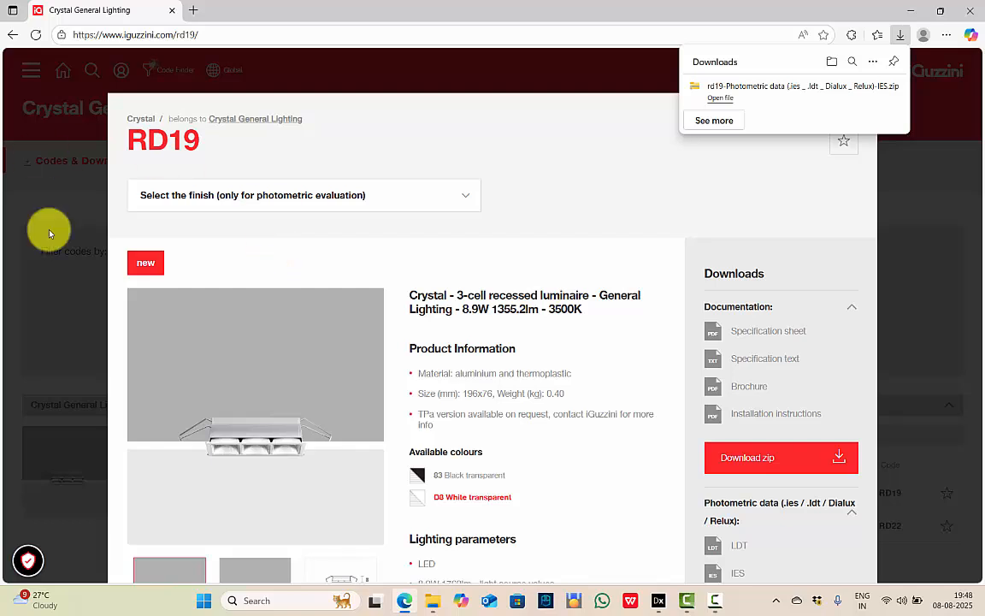
mouse_move(55, 224)
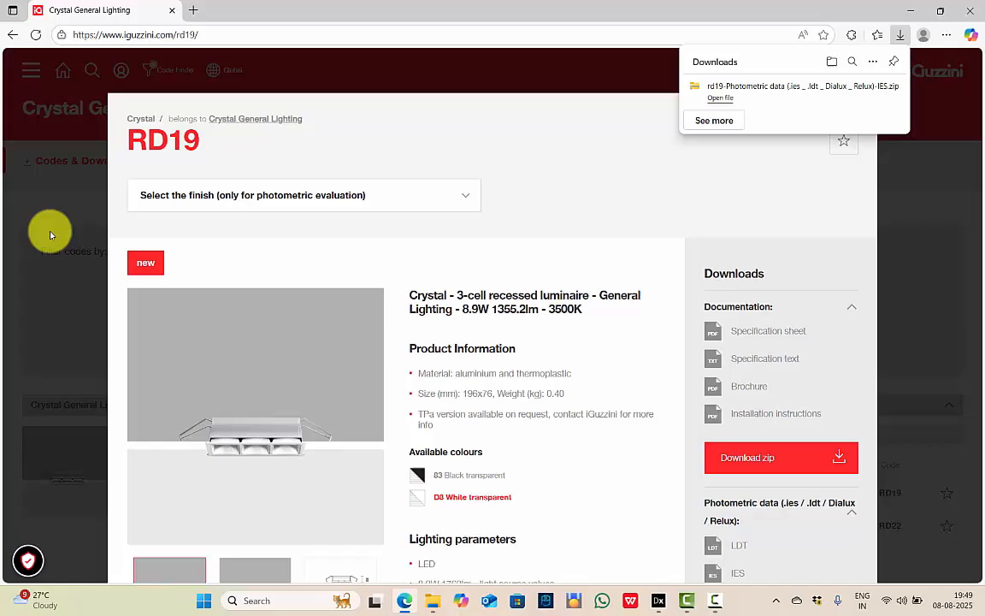
mouse_move(419, 348)
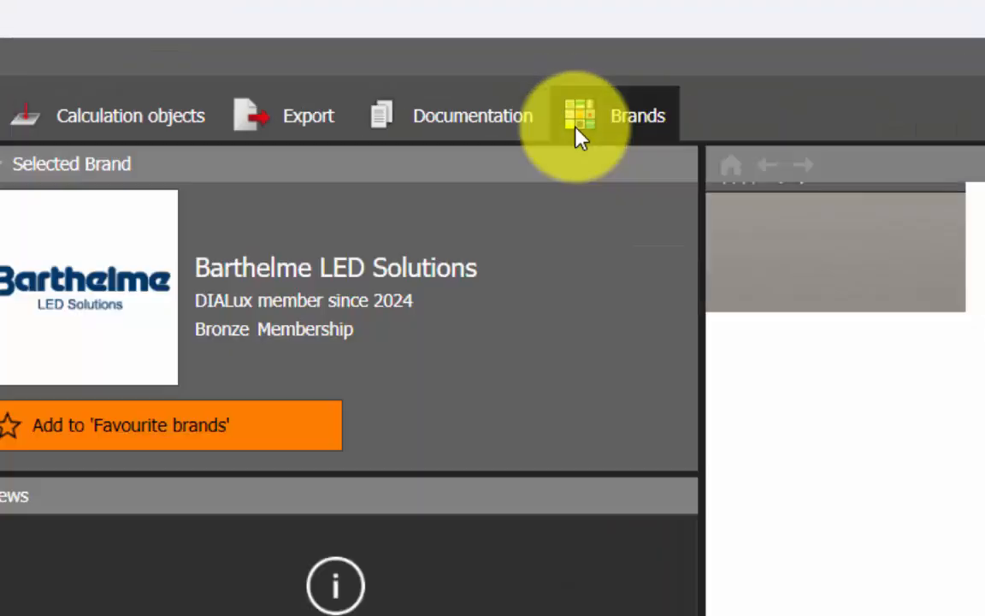
Step: Open the Brands overview and search the brand list to find LedsC4
click(606, 114)
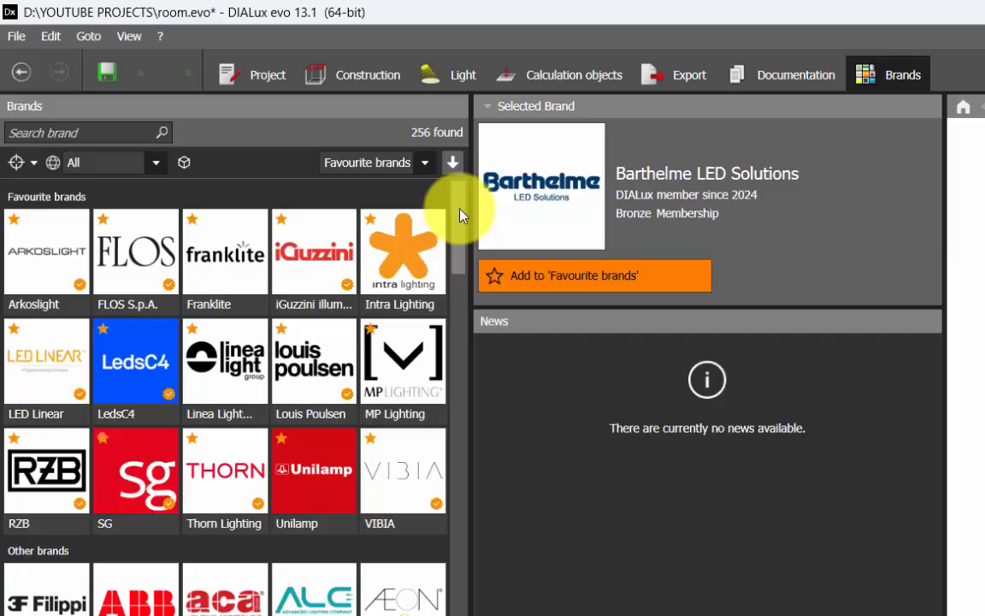
scroll(down, 3)
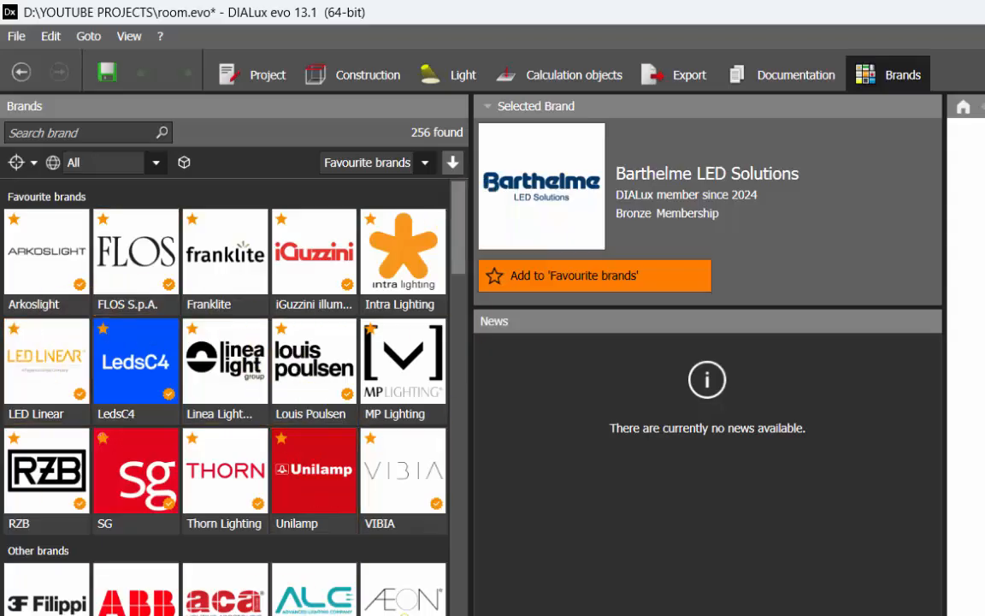
mouse_move(462, 253)
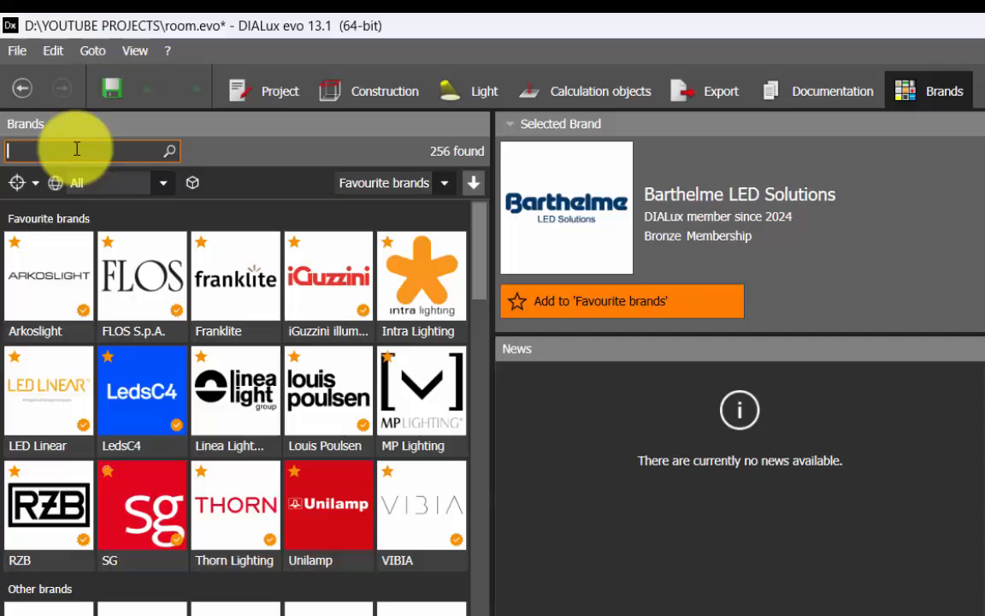
text(f)
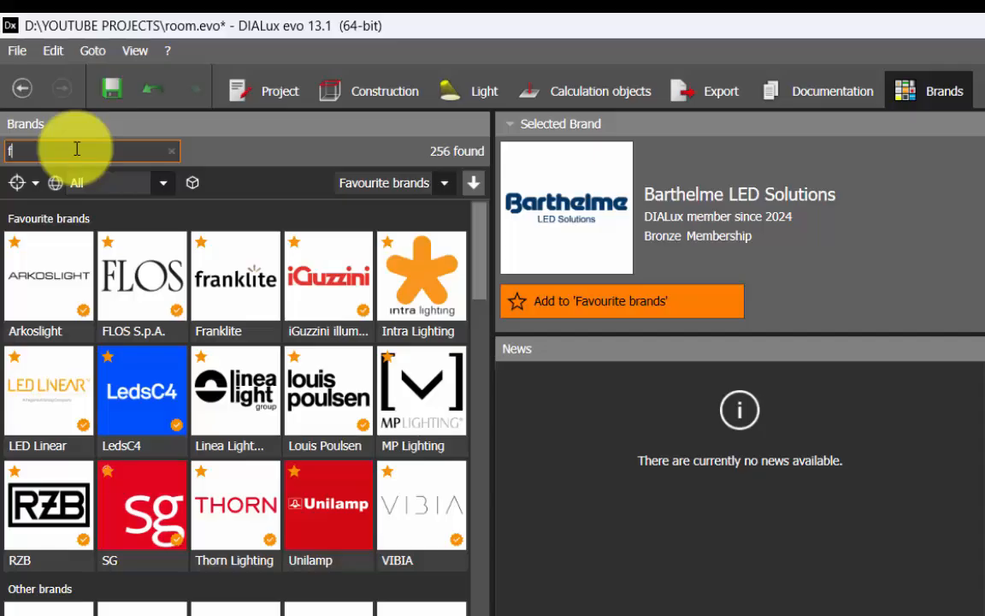
text(los)
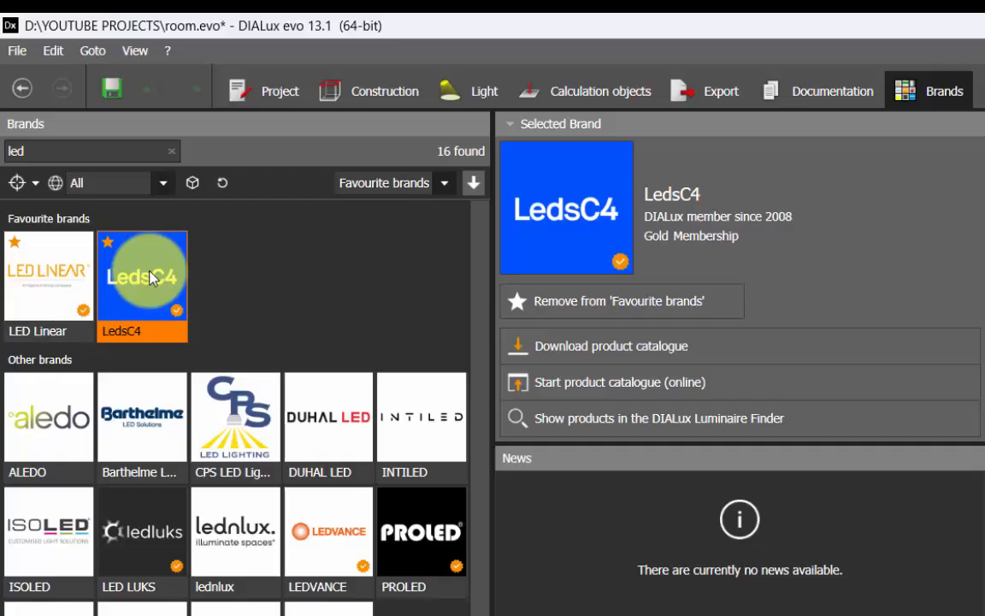
mouse_move(621, 307)
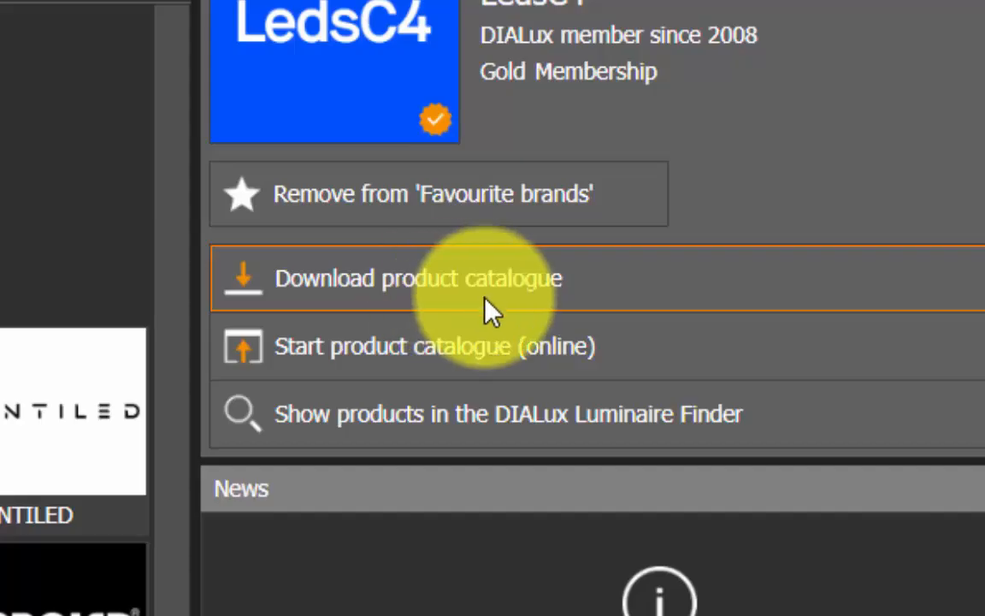
mouse_move(531, 385)
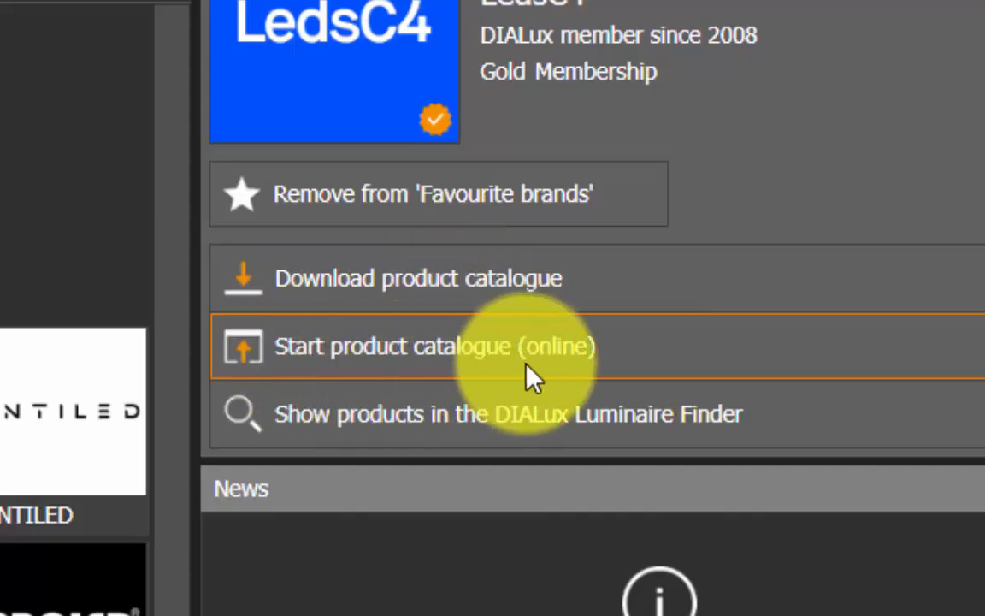
mouse_move(581, 368)
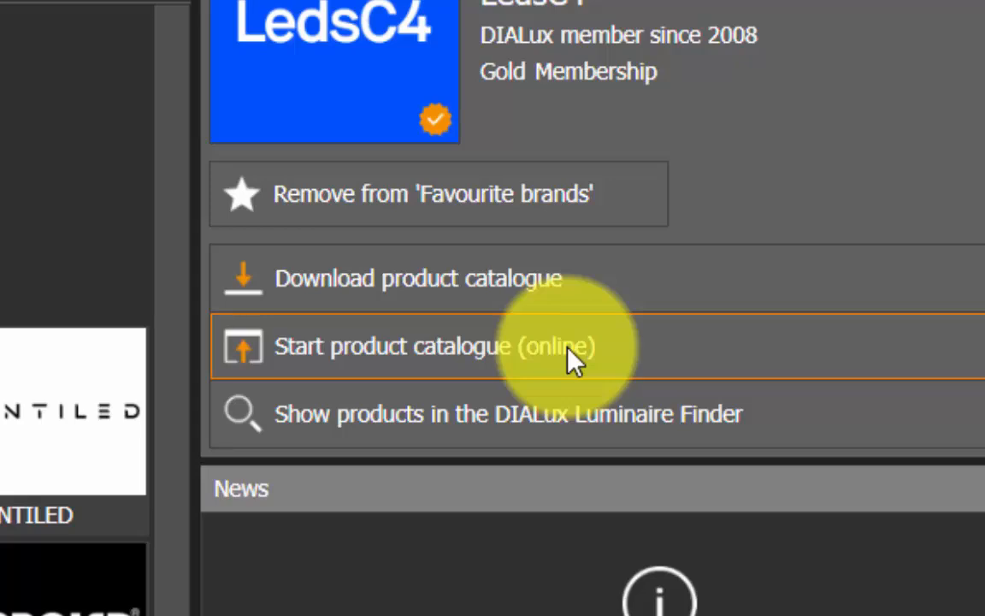
mouse_move(316, 304)
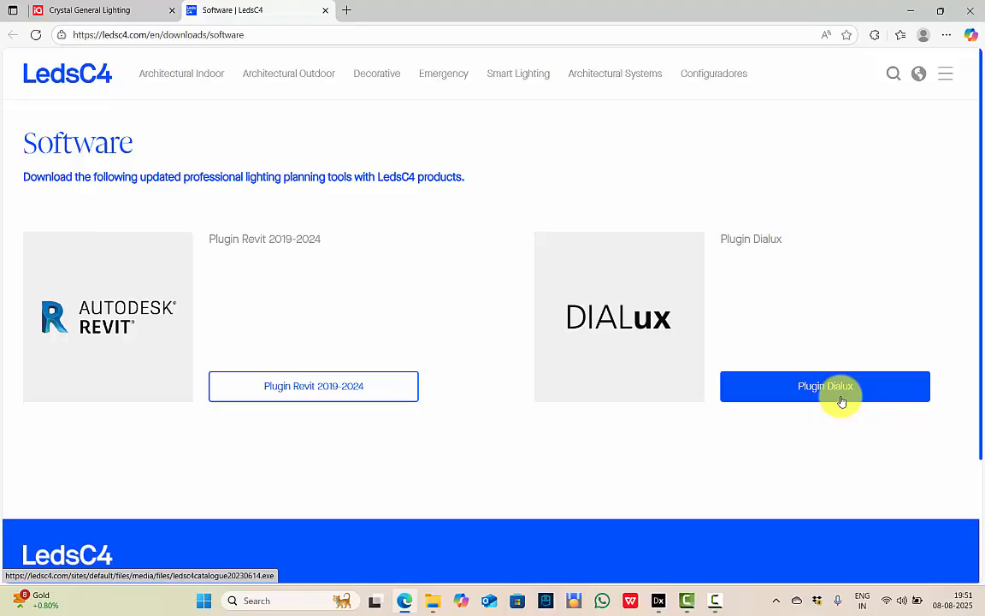
Step: Start downloading the LedsC4 Plugin Dialux installer (268 MB .exe)
click(825, 386)
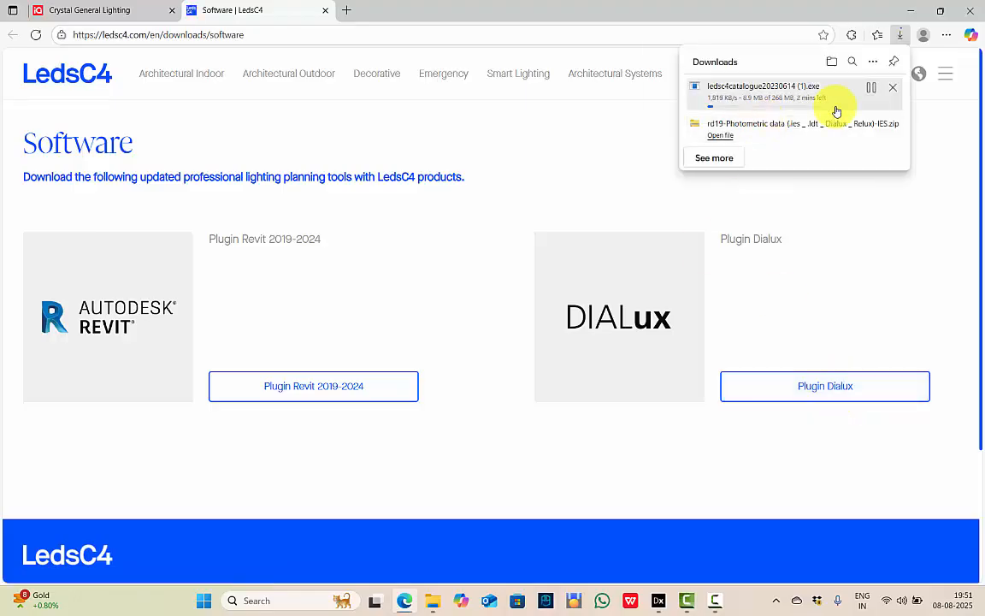
mouse_move(729, 102)
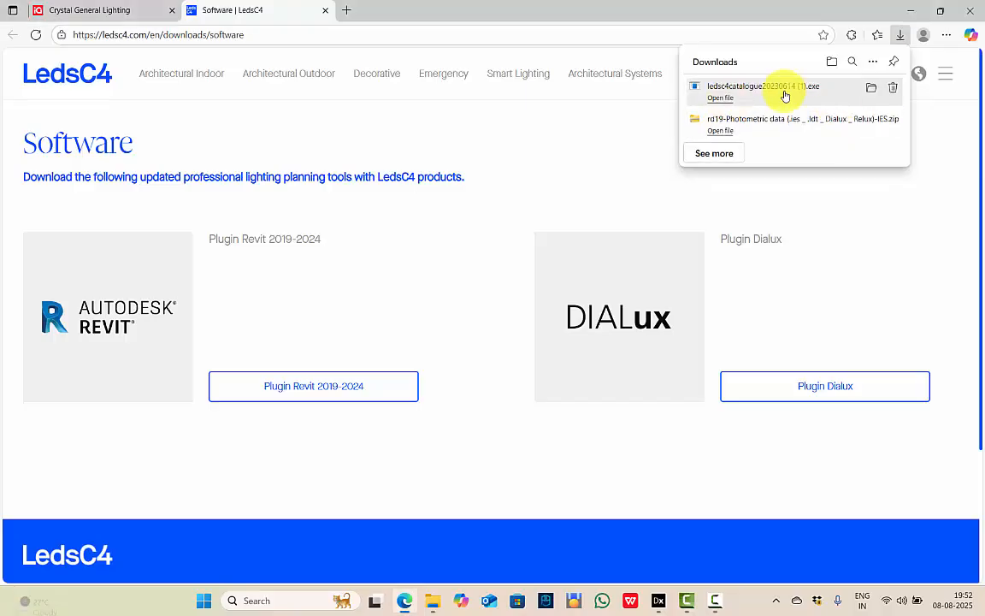
mouse_move(891, 88)
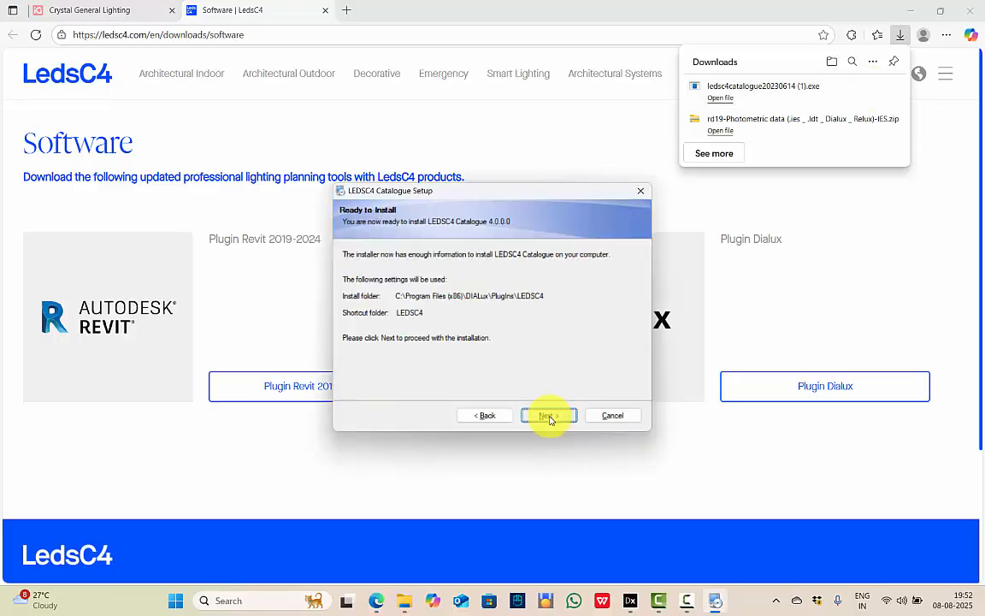
Step: Proceed from Ready to Install to install LEDSC4 Catalogue 4.0.0.0
click(547, 415)
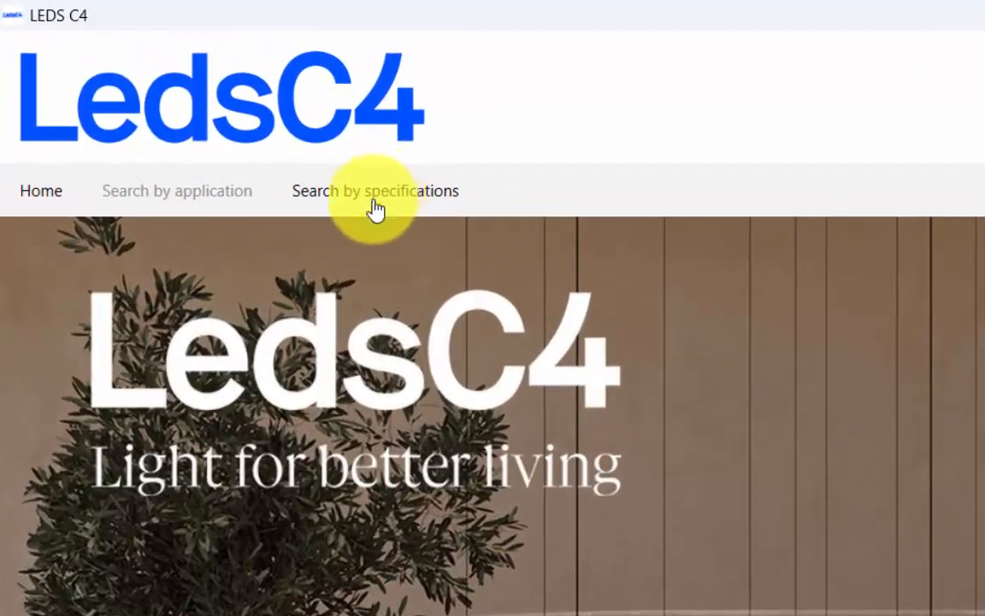
Step: Browse application categories to decorative floor lamps and view the Levels 1 Body lamp details
click(177, 191)
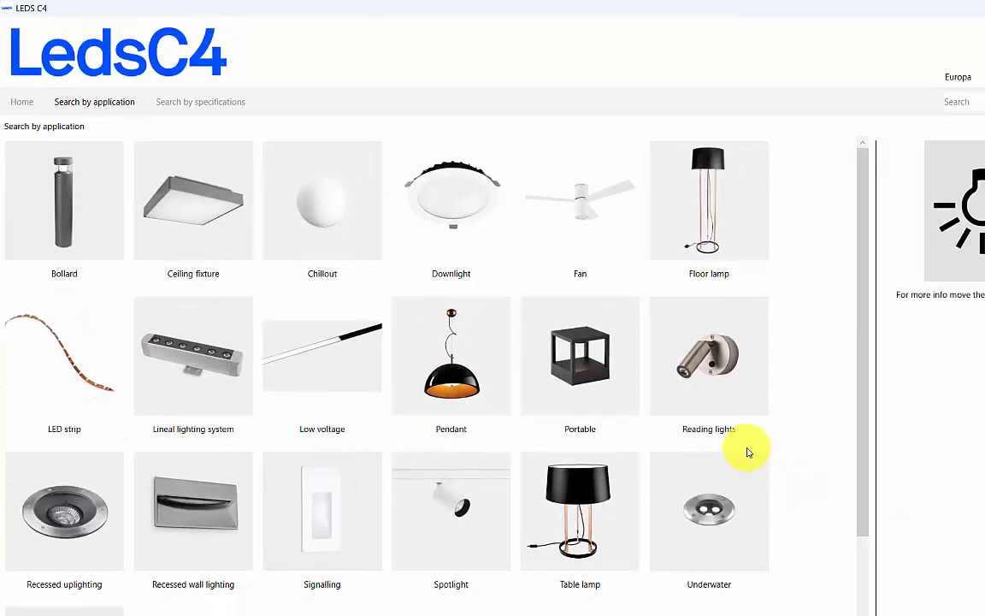
mouse_move(835, 331)
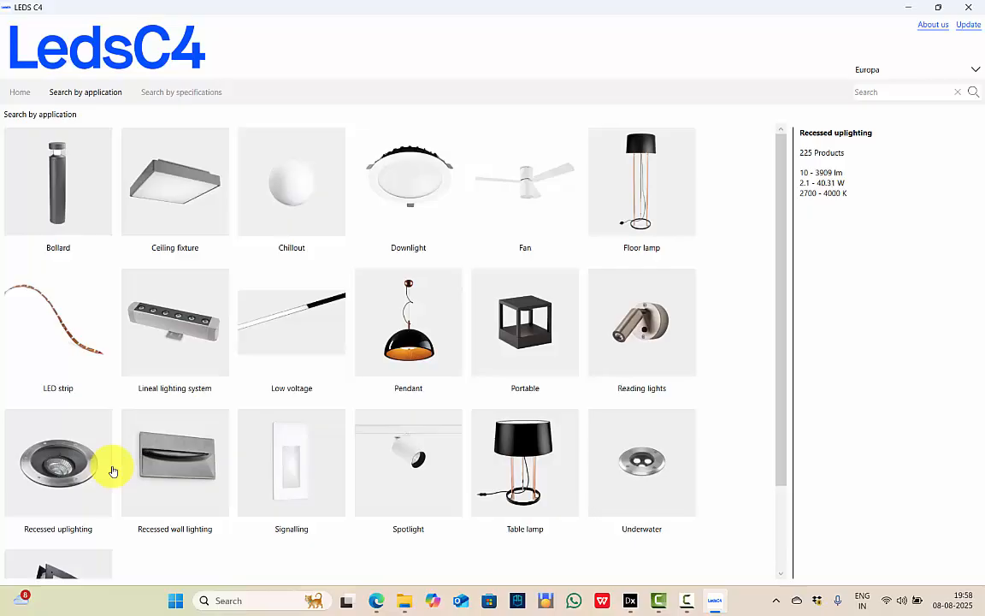
click(408, 179)
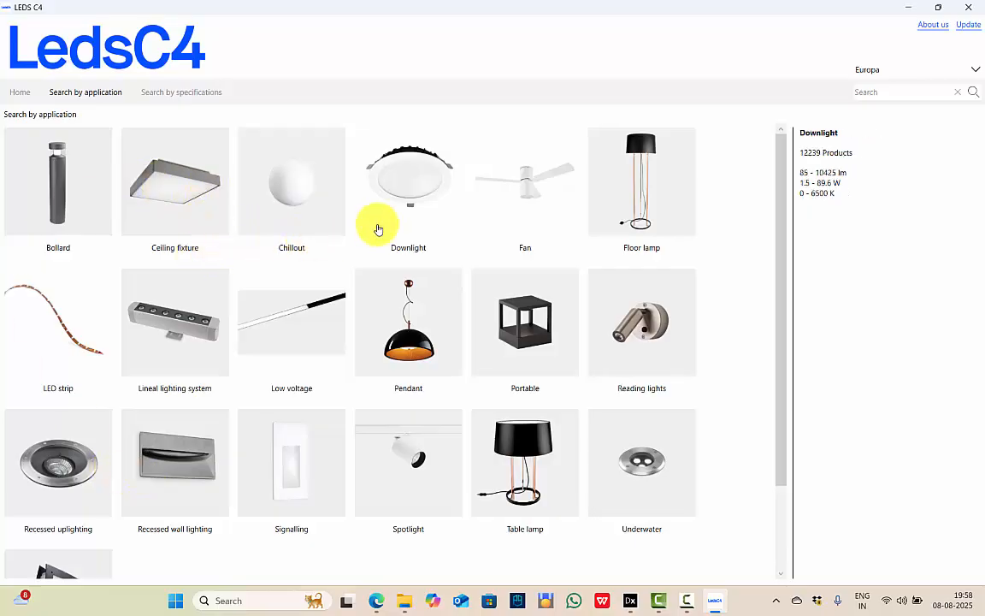
click(642, 182)
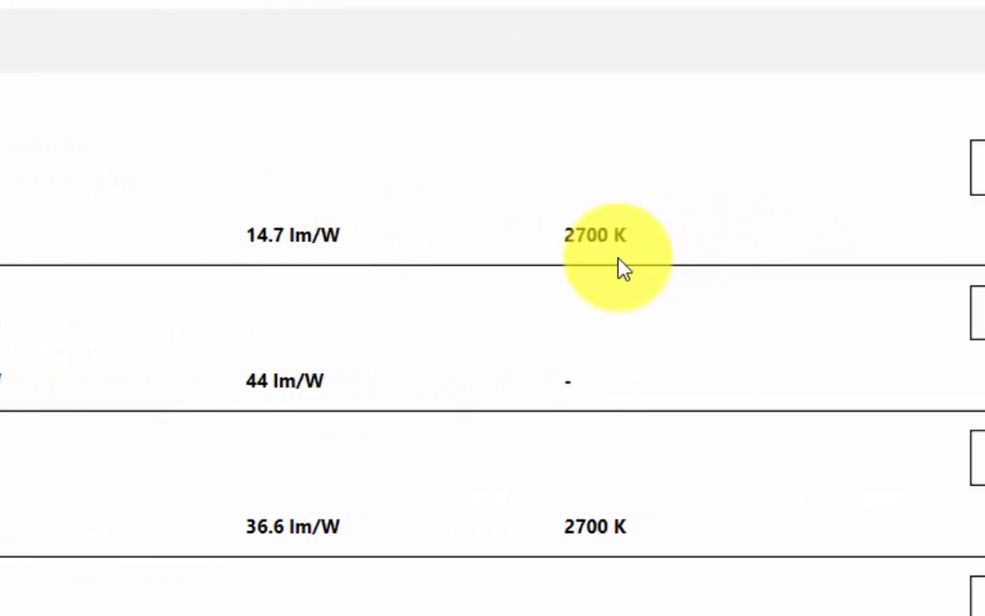
click(811, 171)
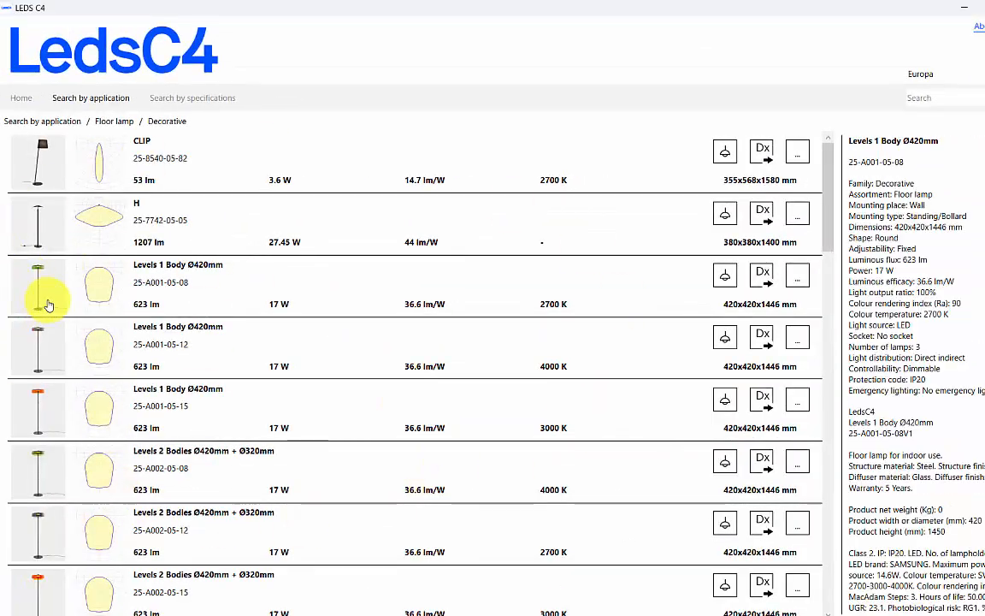
click(106, 350)
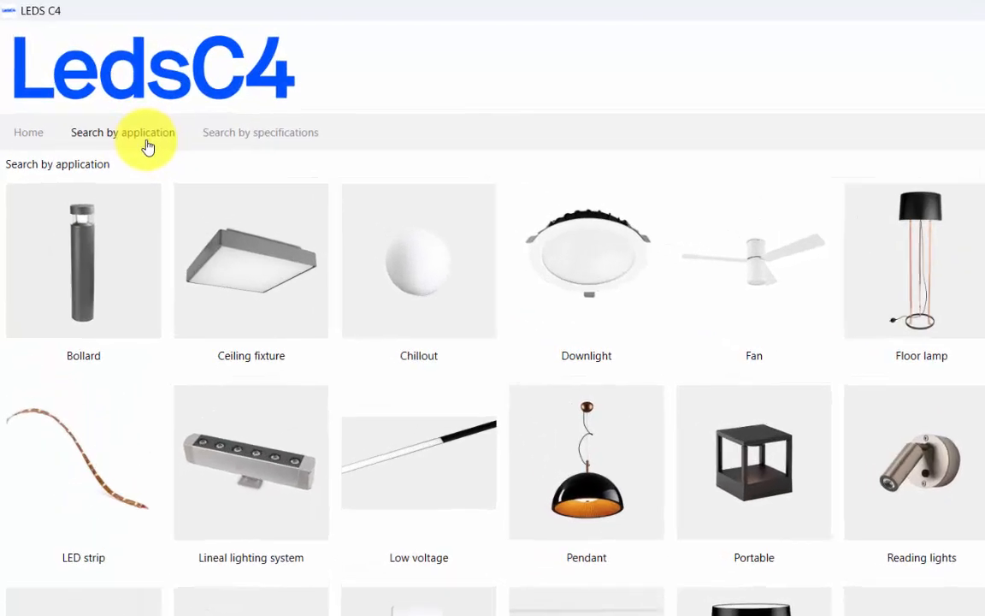
Step: View Ceiling fixture > Technical, then open the Search by specifications filters
click(251, 261)
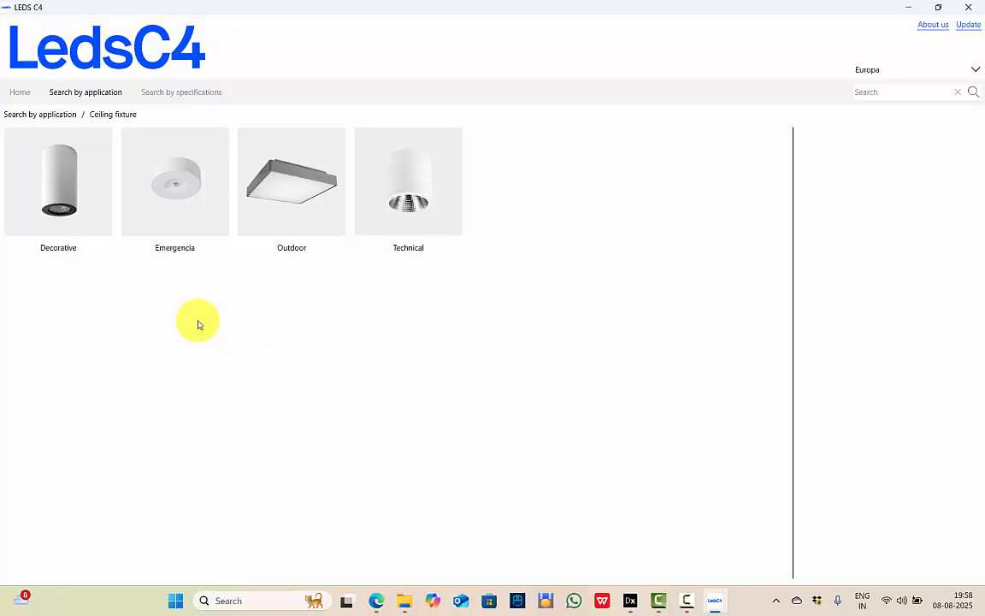
click(408, 181)
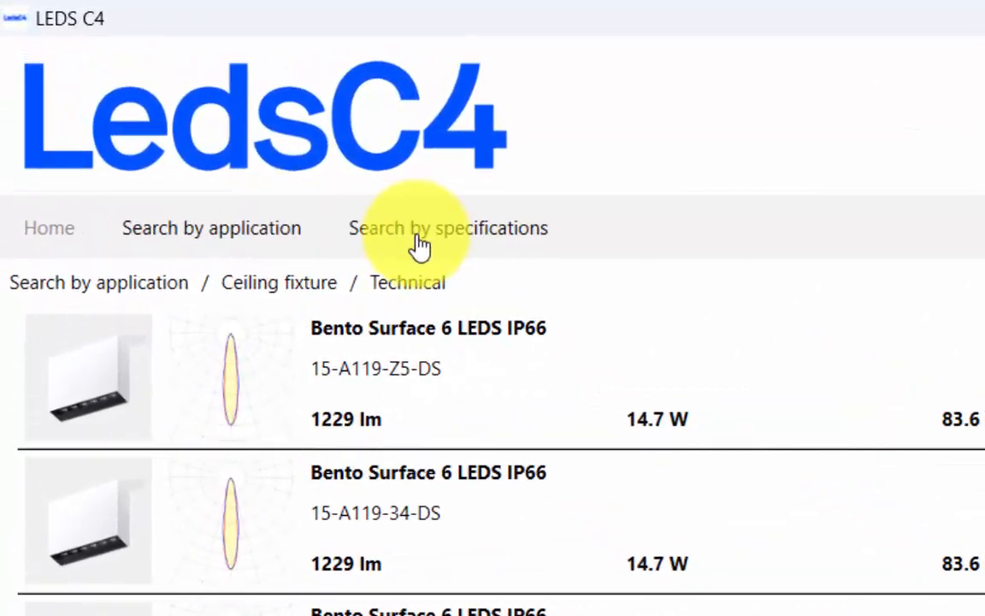
click(448, 227)
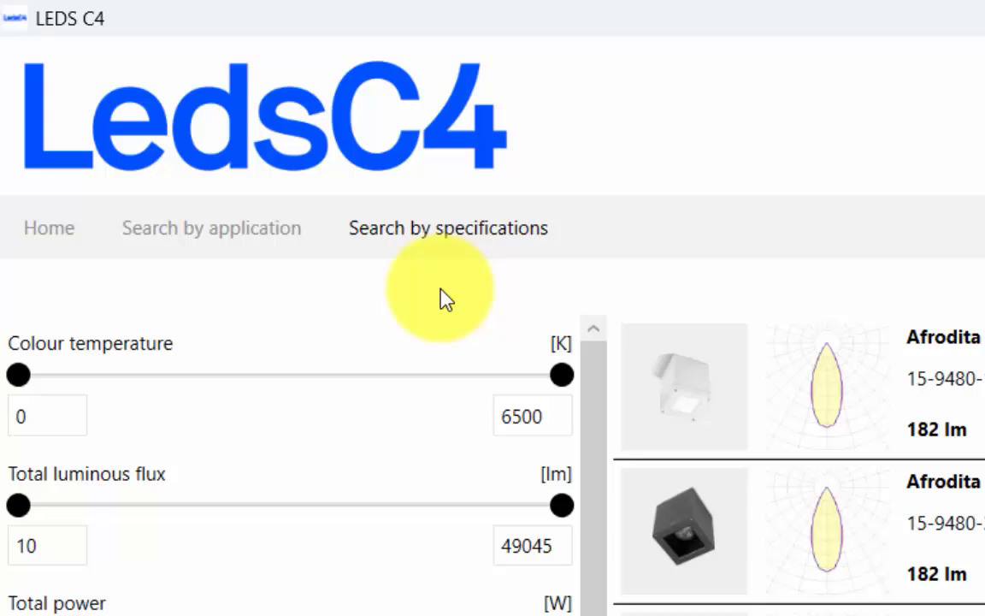
Step: Filter to max 3000 K, 500–1500 lm, max 10 W, one assortment and round shape
scroll(down, 3)
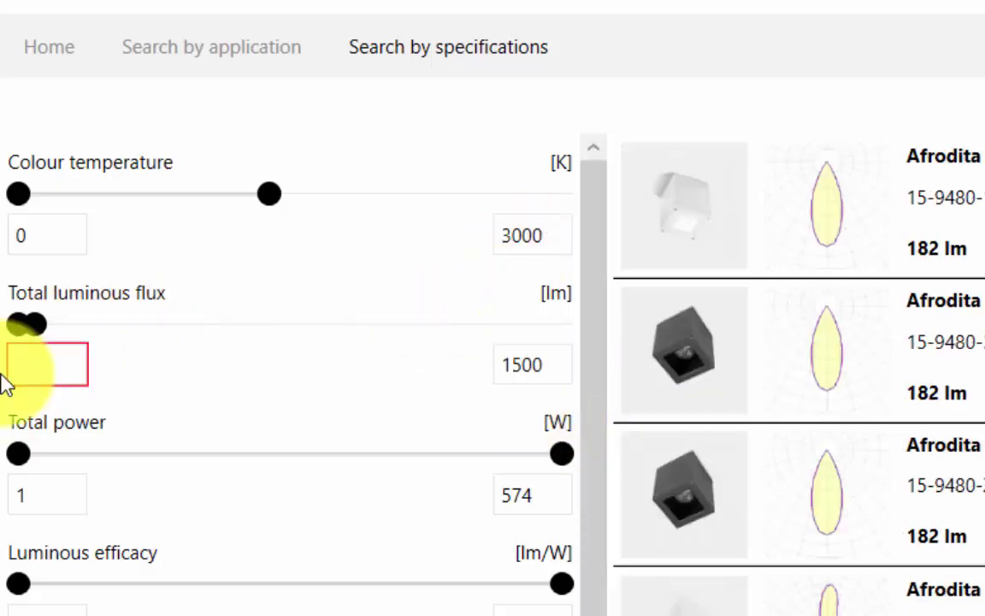
text(500)
click(533, 495)
text(10)
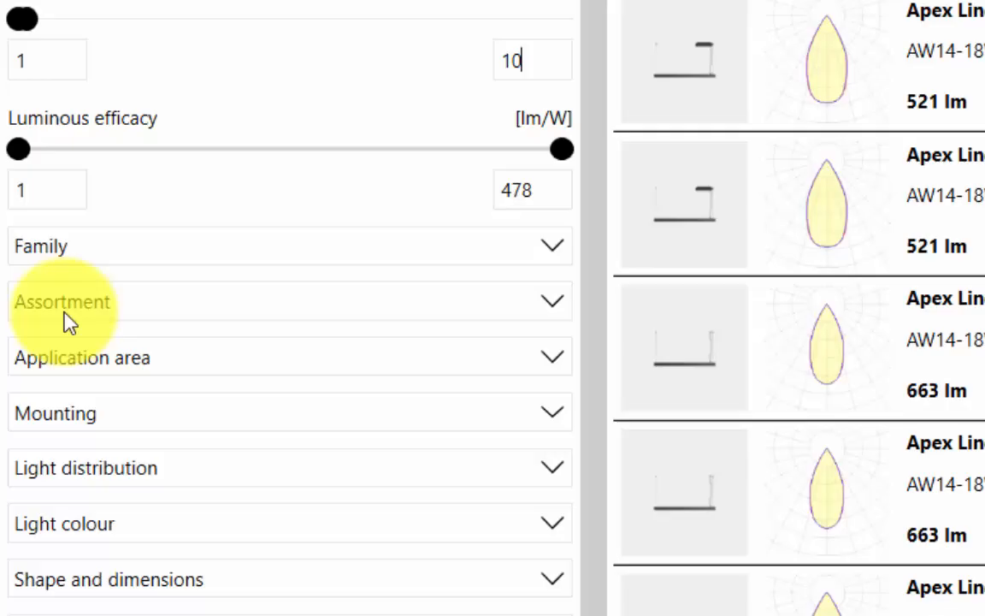
click(62, 301)
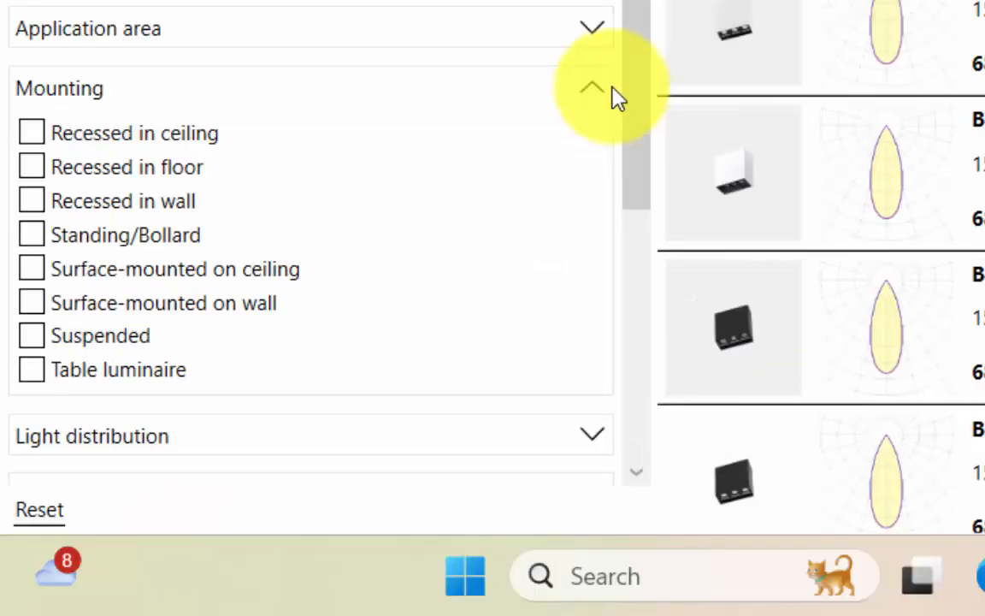
click(590, 88)
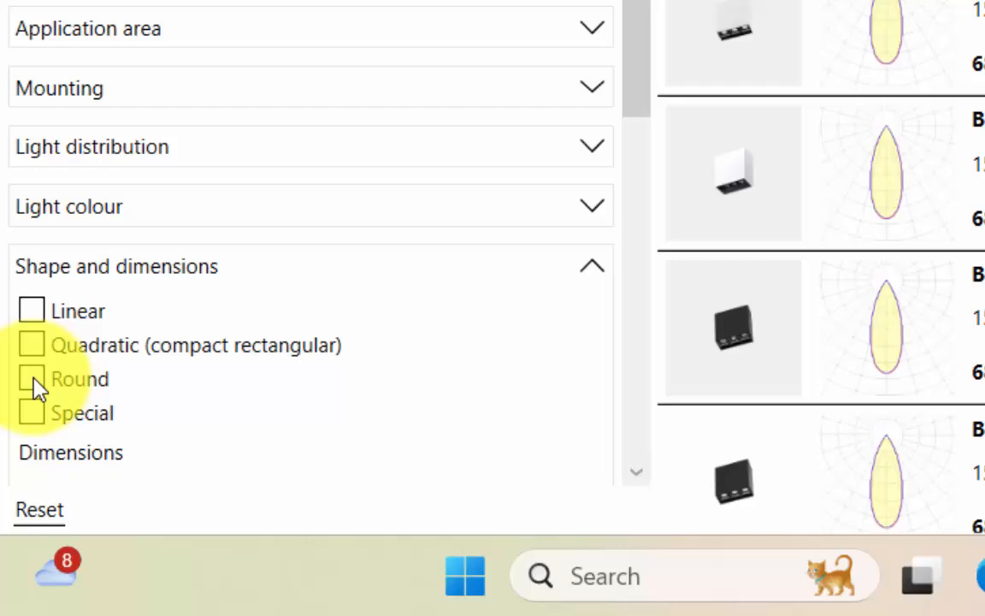
click(34, 379)
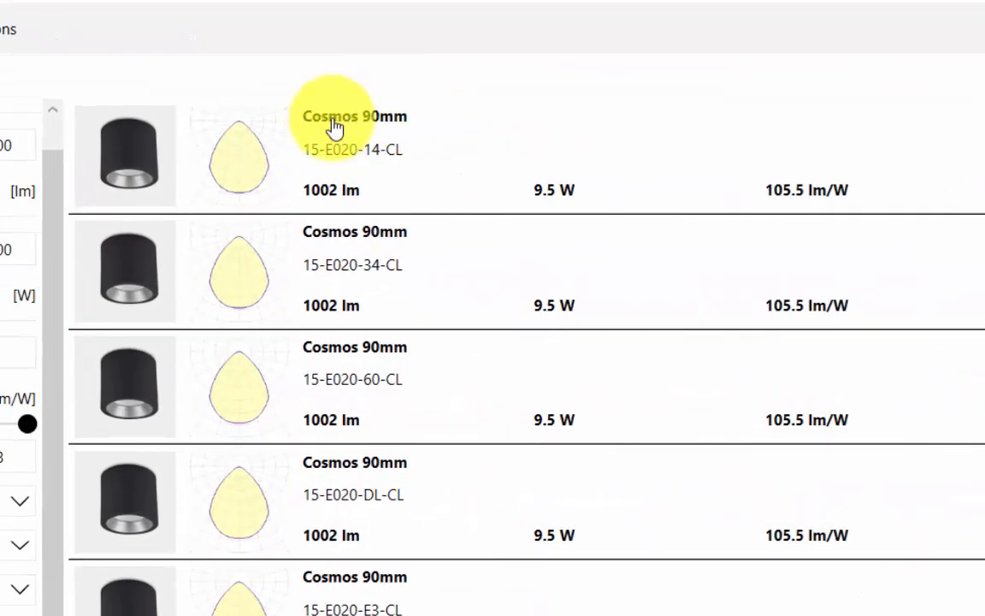
Step: Review the Cosmos 90mm 15-E020-14-CL specifications and send it to DIALux
click(337, 116)
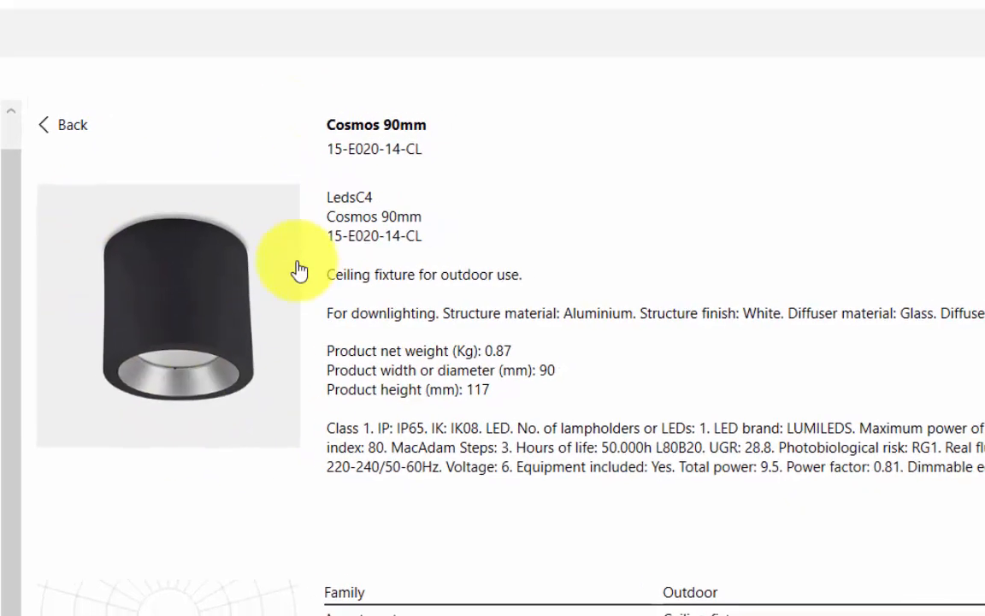
scroll(down, 3)
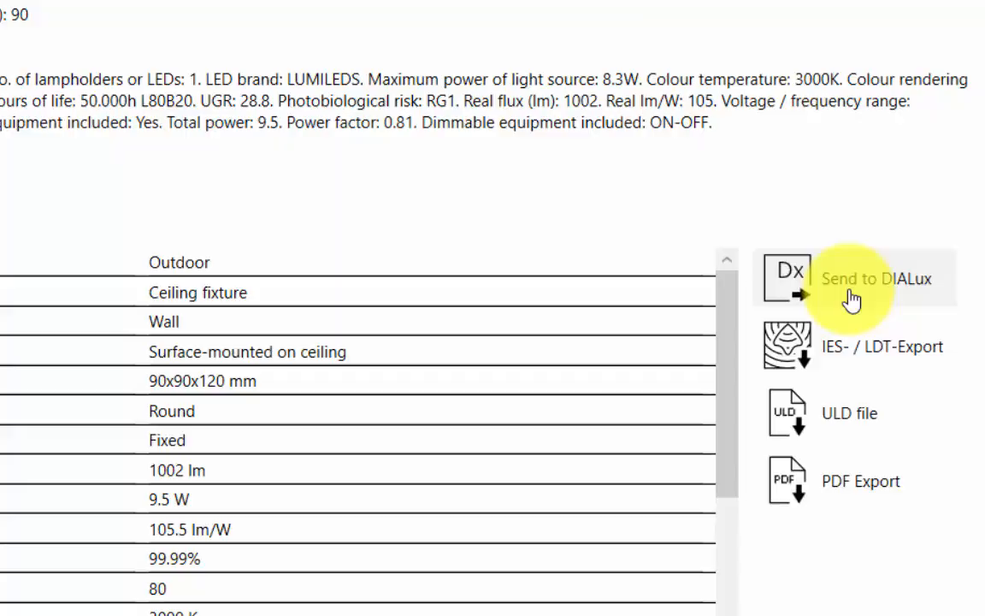
click(867, 278)
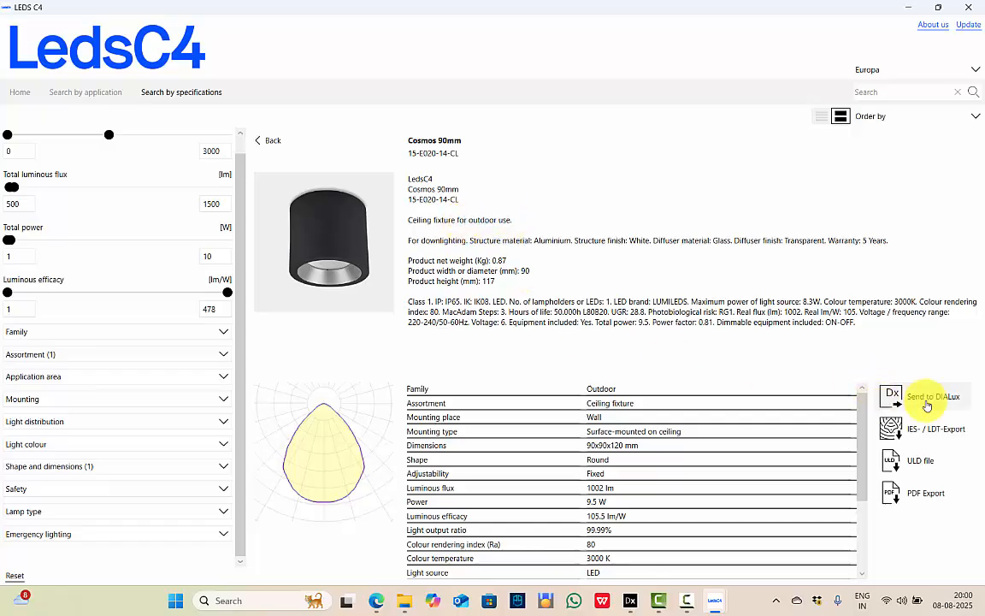
click(930, 399)
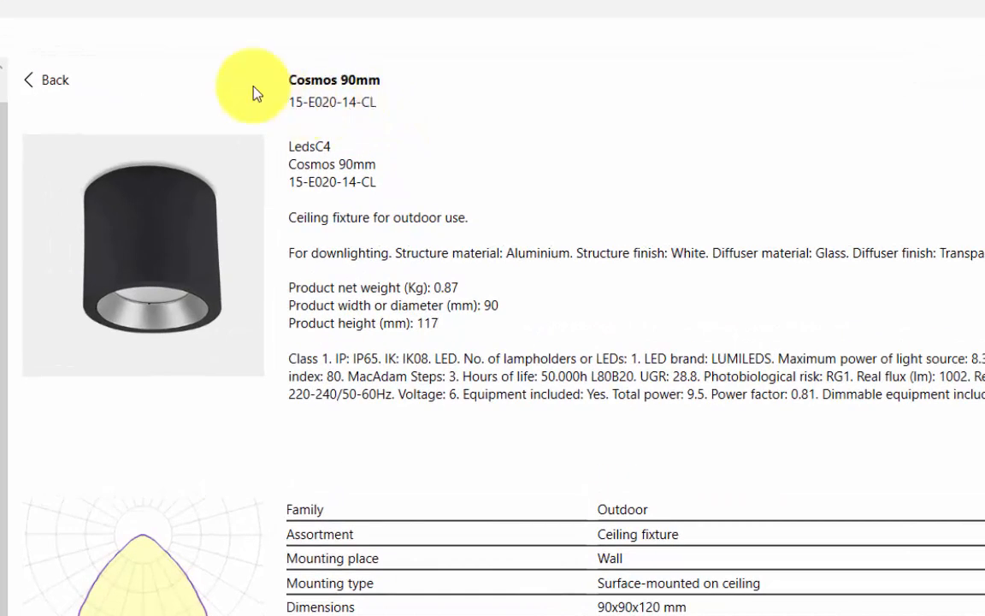
mouse_move(334, 607)
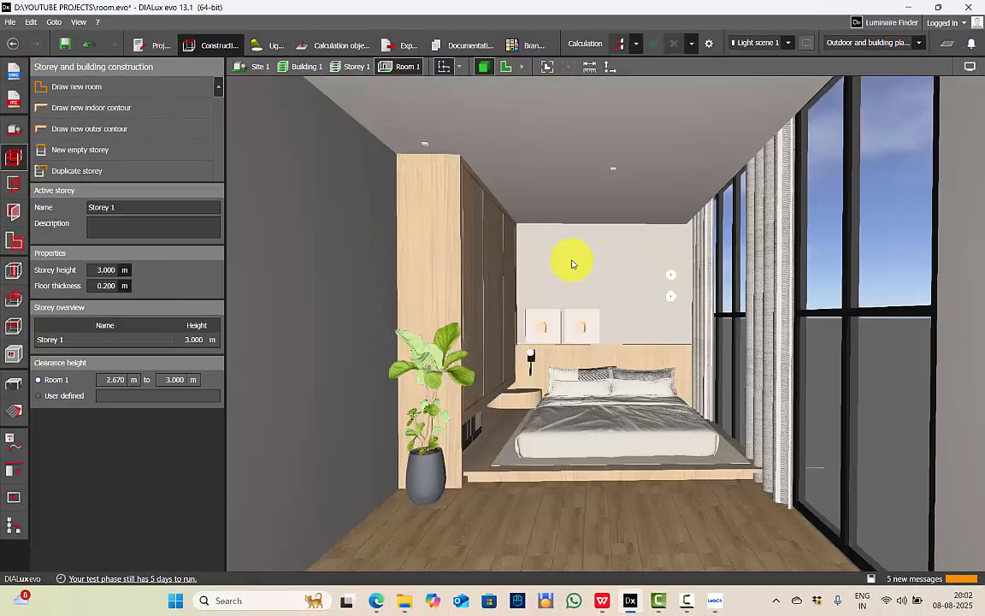
mouse_move(595, 286)
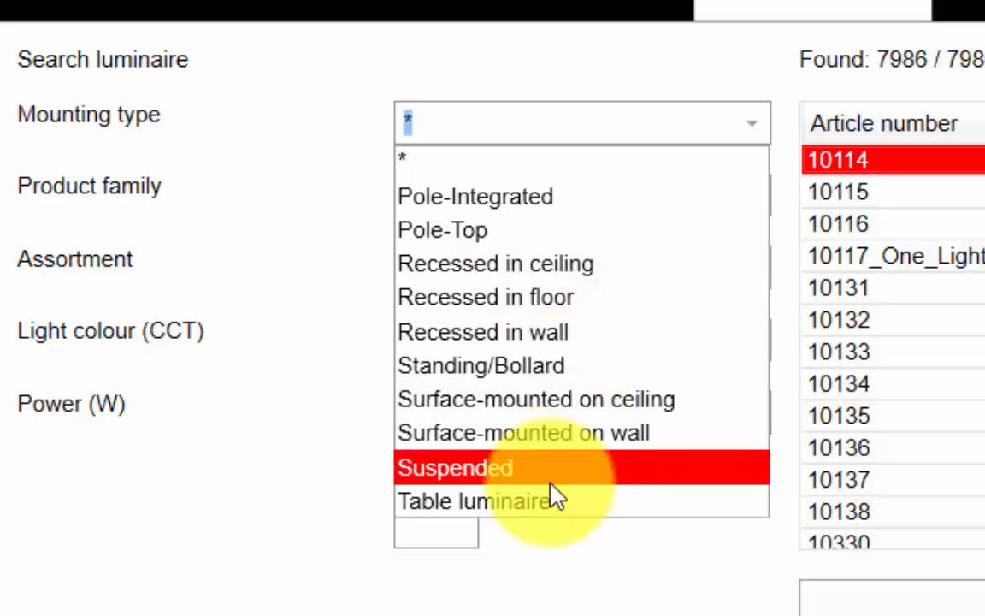
mouse_move(667, 248)
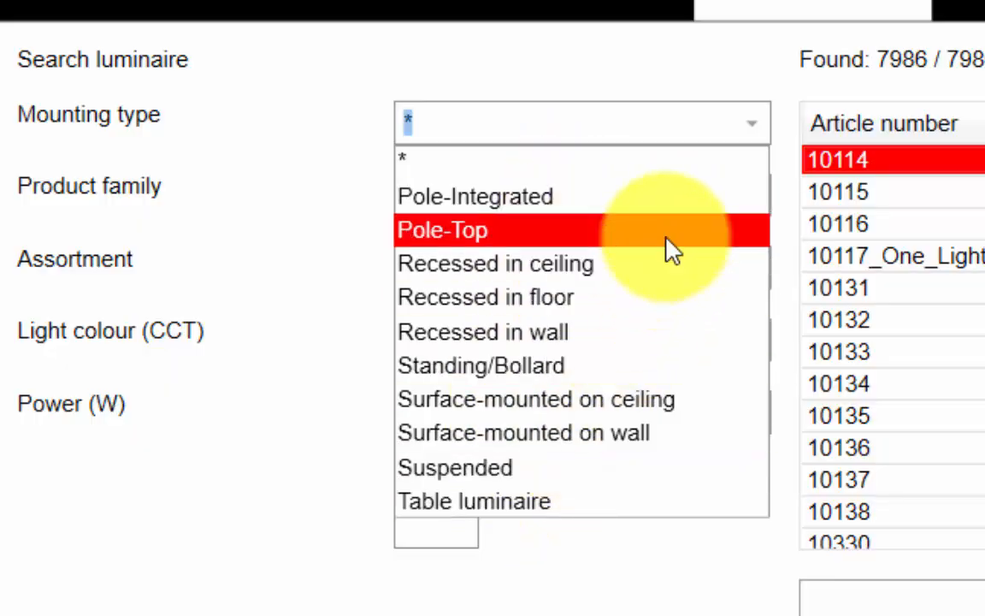
Step: Filter by Recessed in ceiling, Anton | LLG, Retail, 4000 K and 13.5 W
click(496, 264)
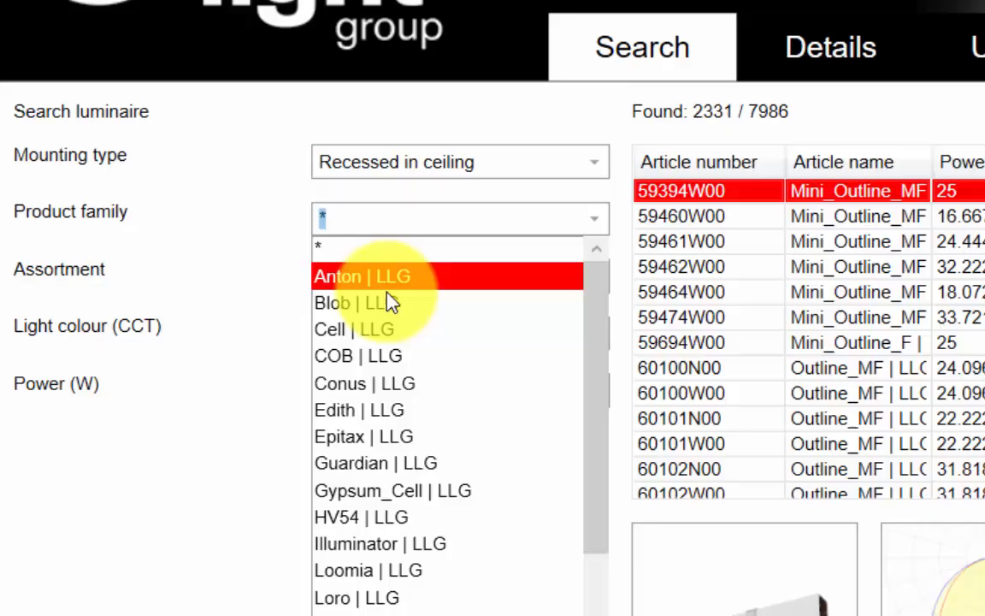
click(356, 276)
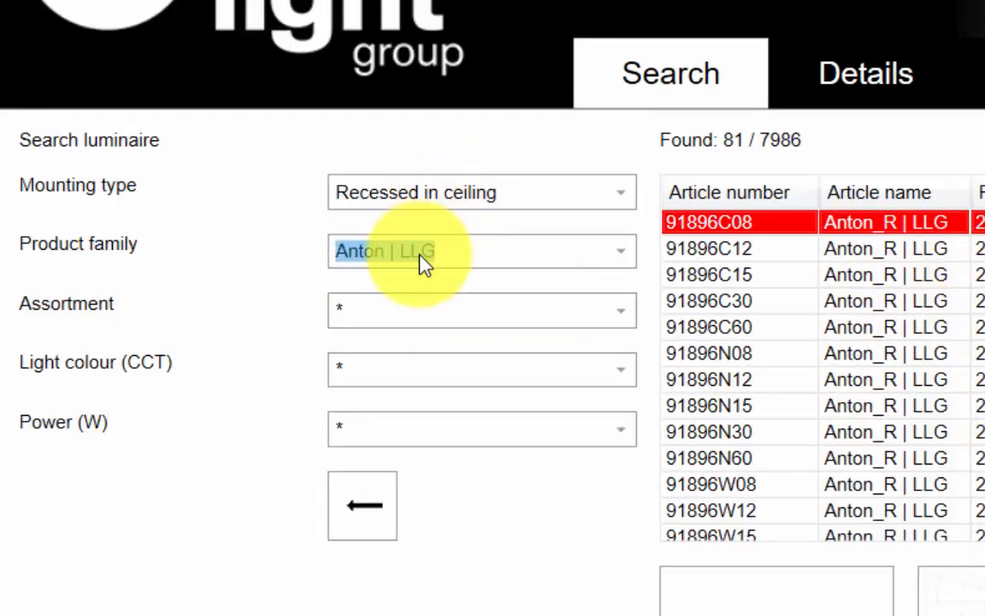
click(481, 310)
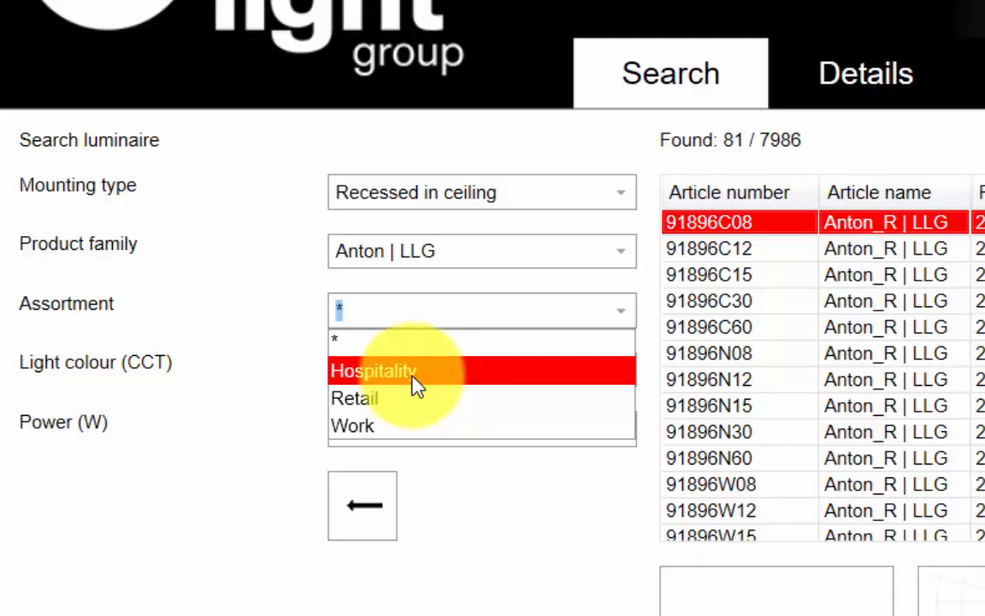
mouse_move(411, 426)
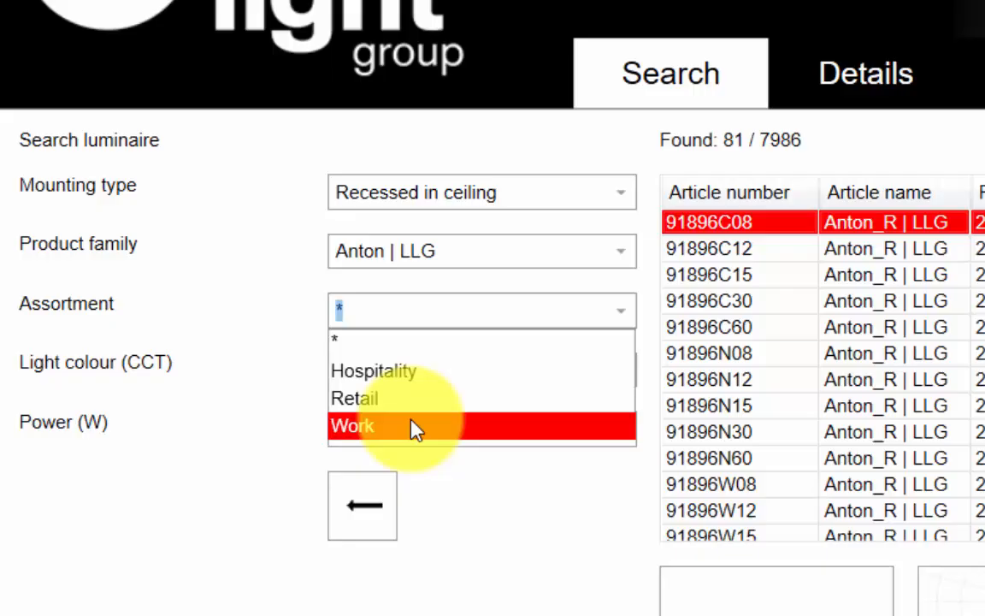
mouse_move(402, 434)
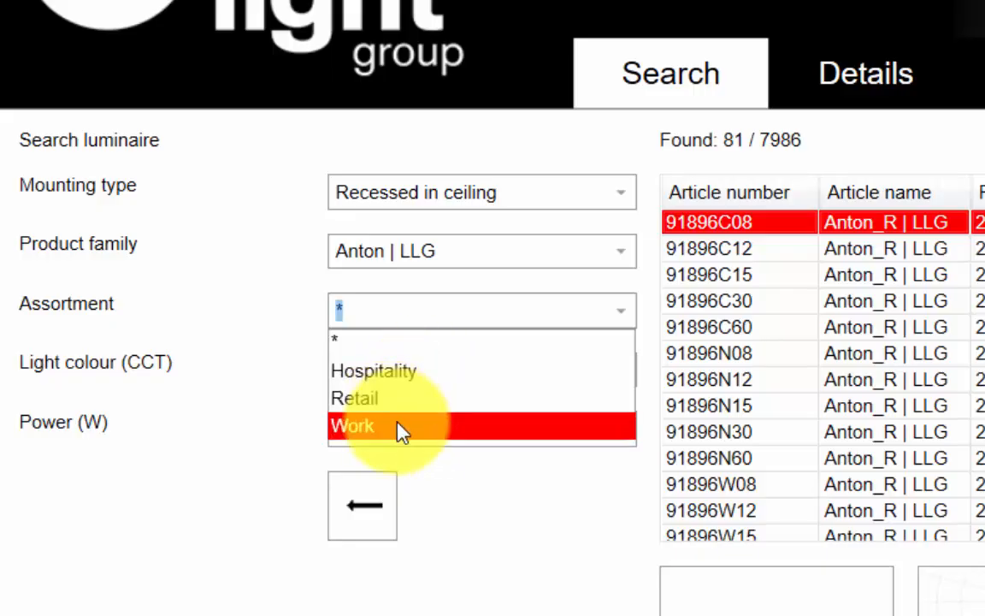
click(353, 425)
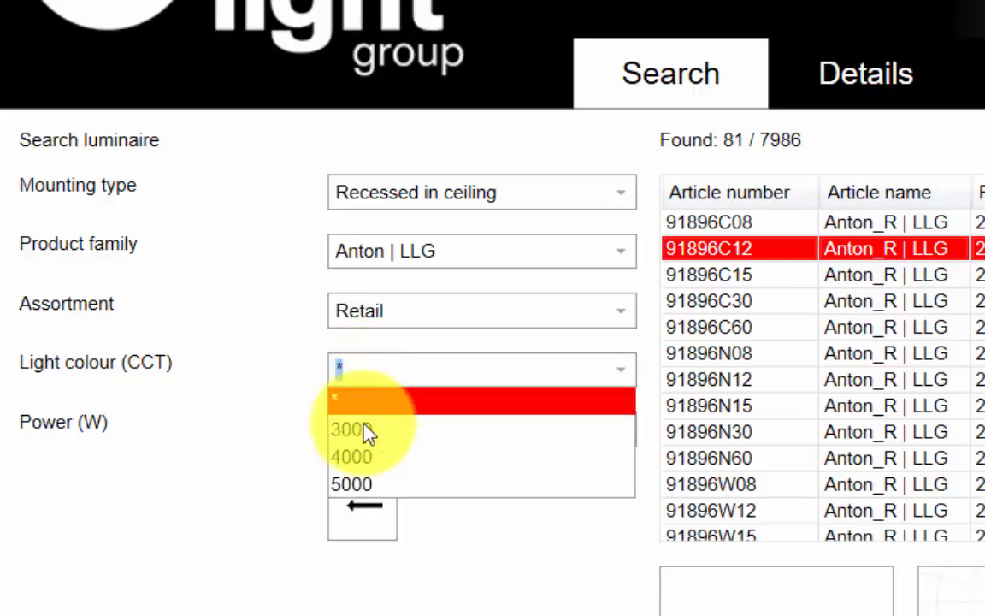
mouse_move(364, 456)
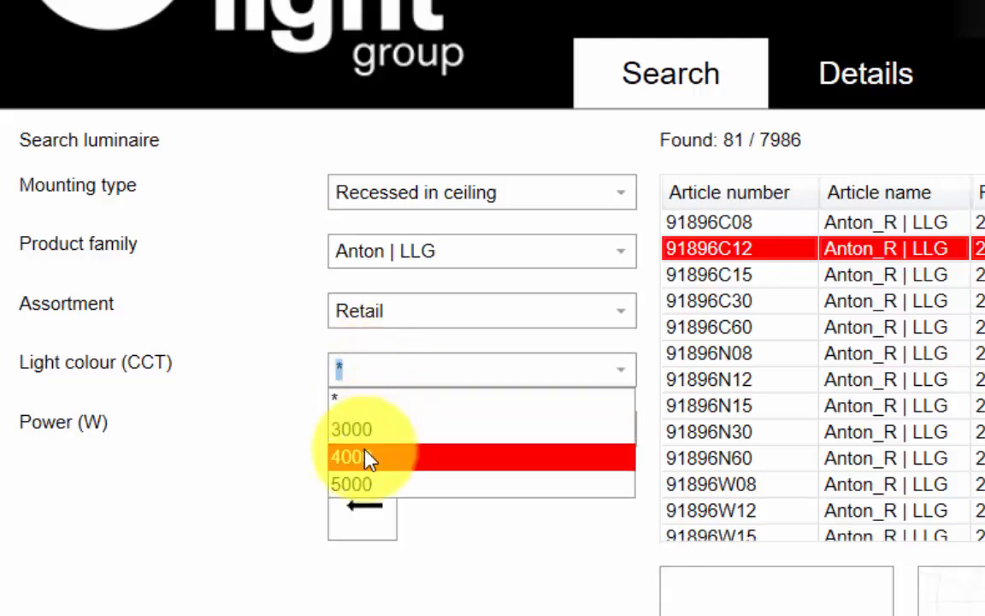
click(352, 456)
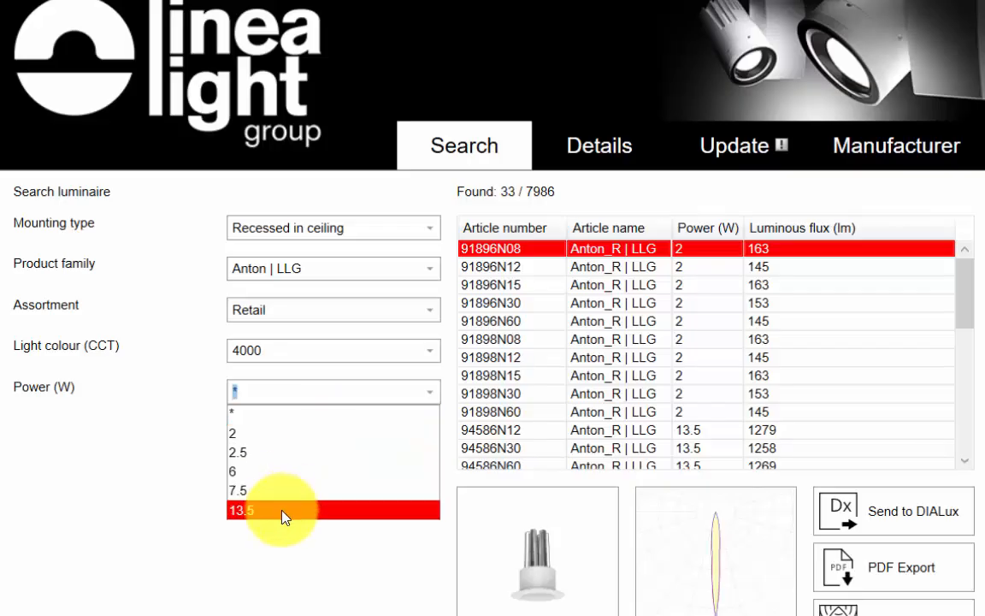
click(248, 510)
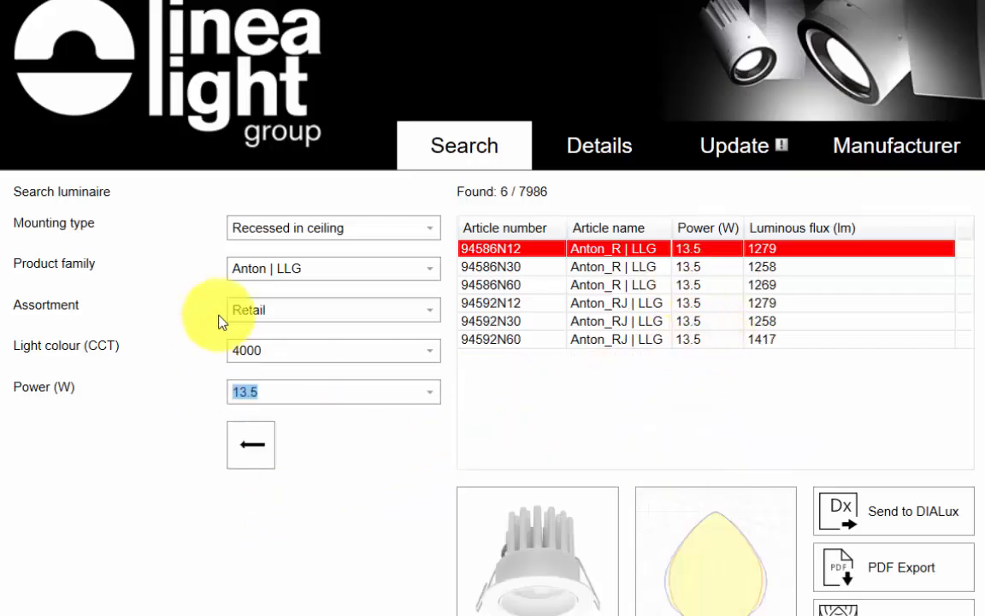
click(685, 329)
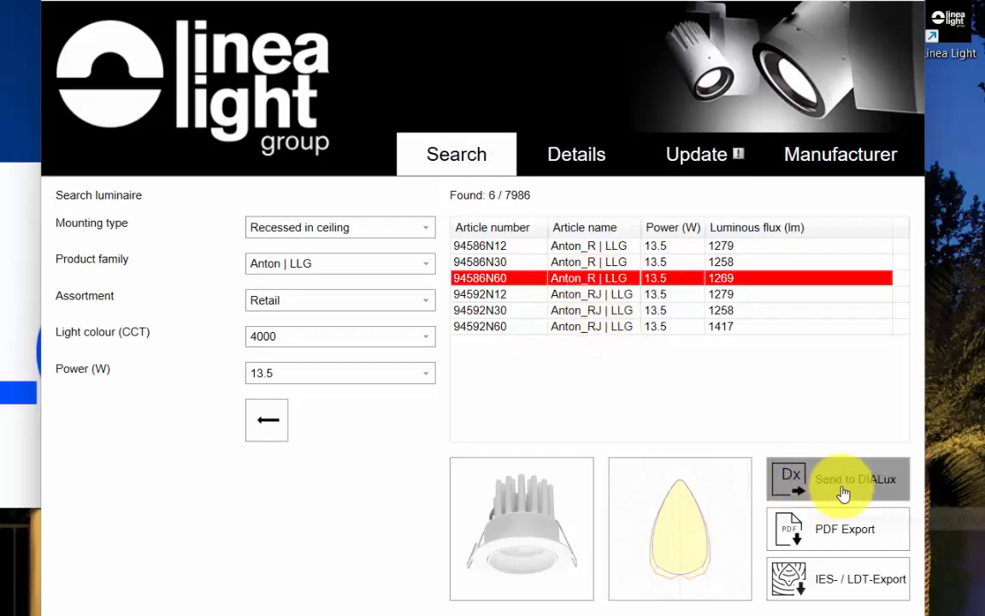
mouse_move(840, 537)
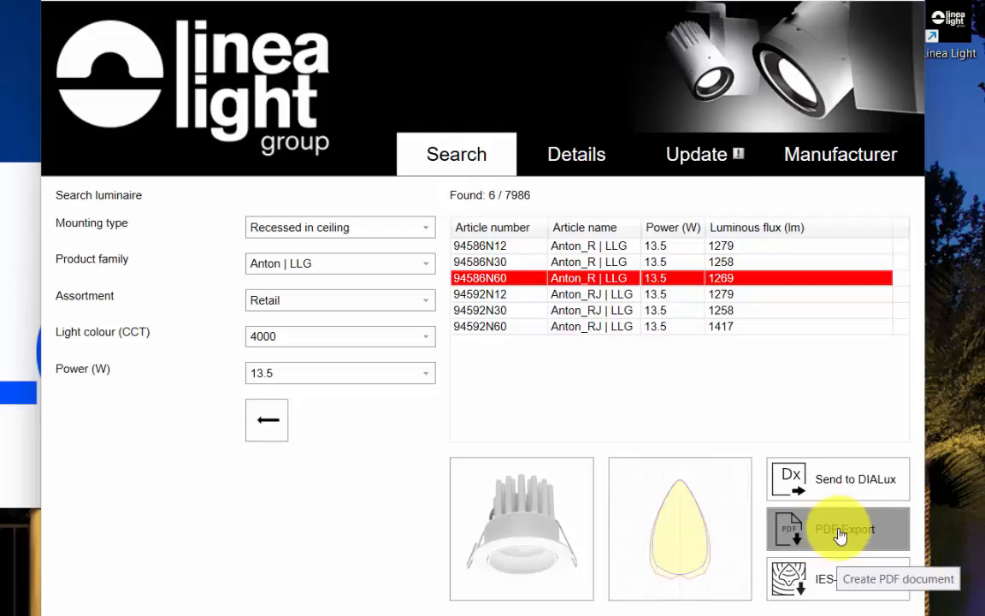
mouse_move(821, 579)
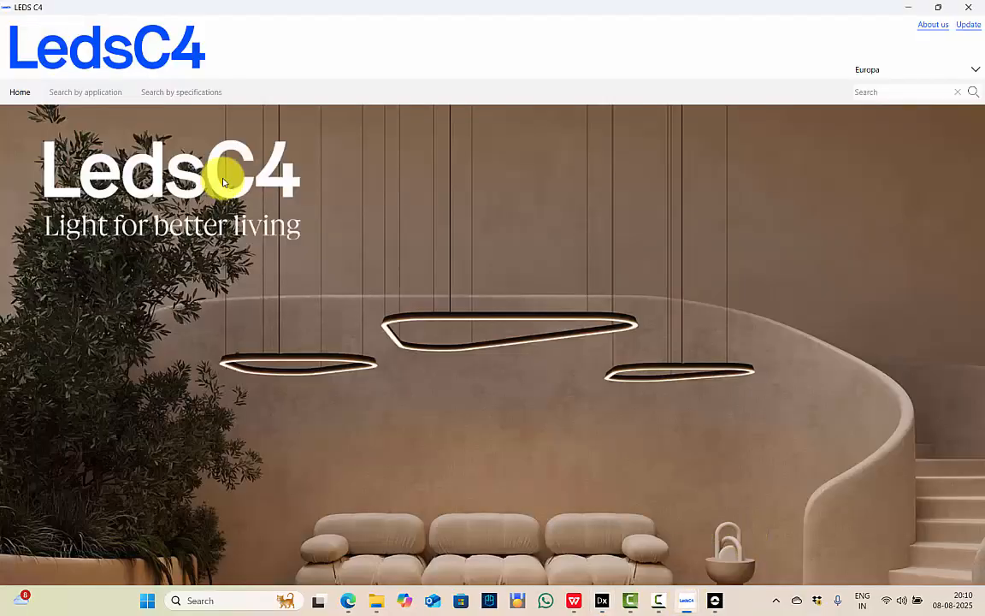
mouse_move(233, 236)
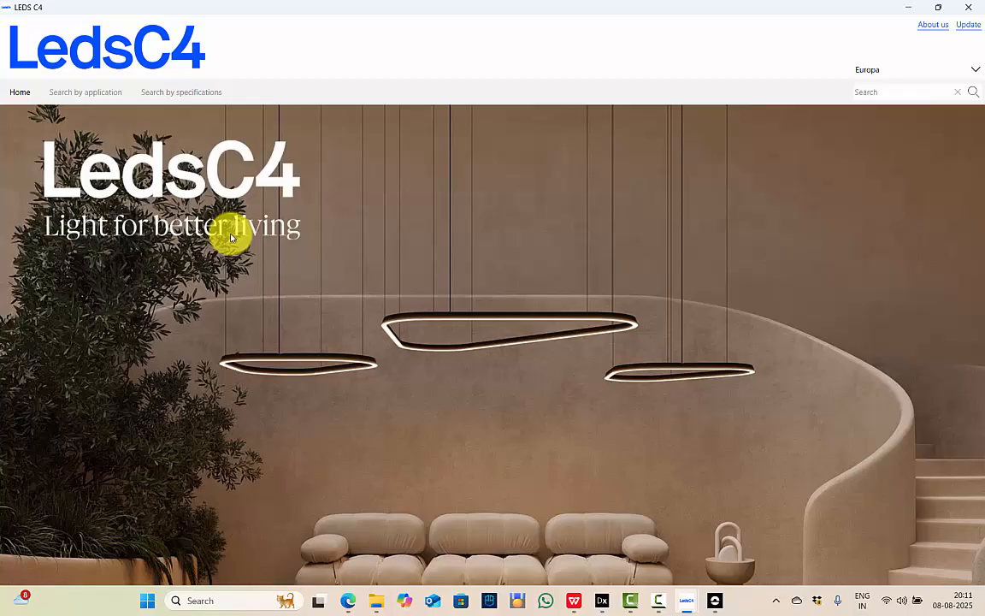
mouse_move(180, 104)
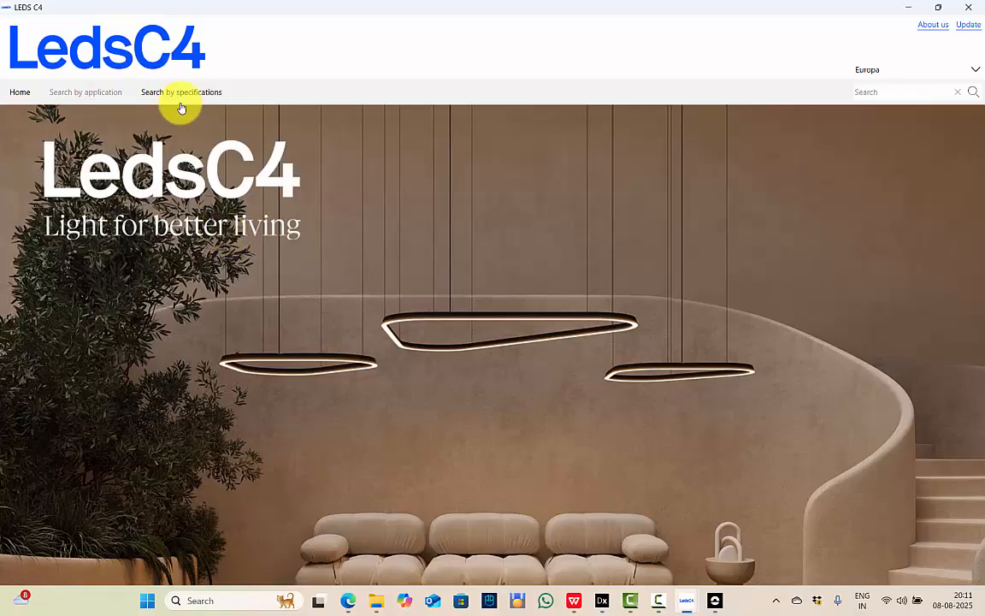
mouse_move(185, 94)
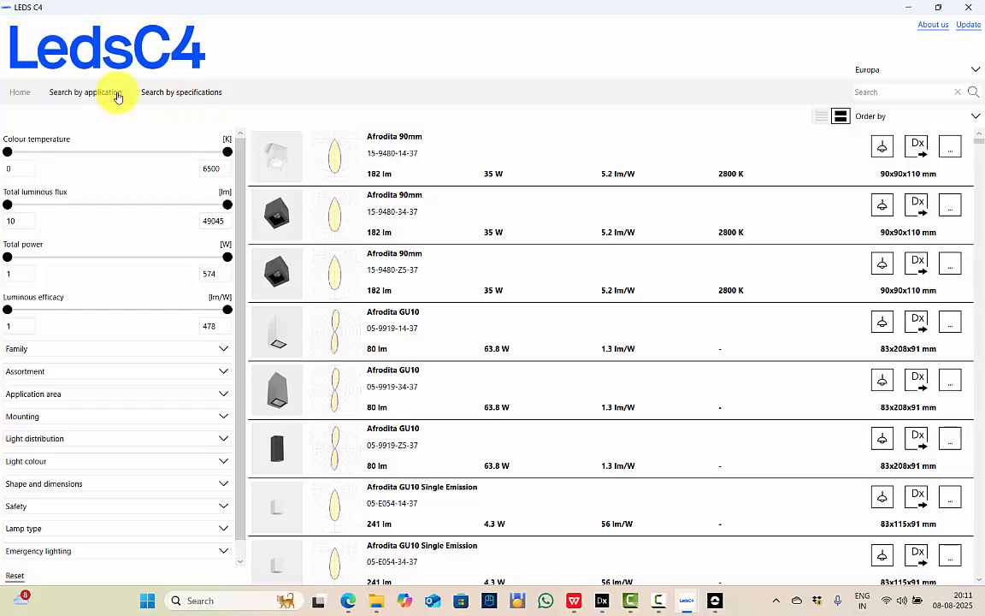
click(85, 91)
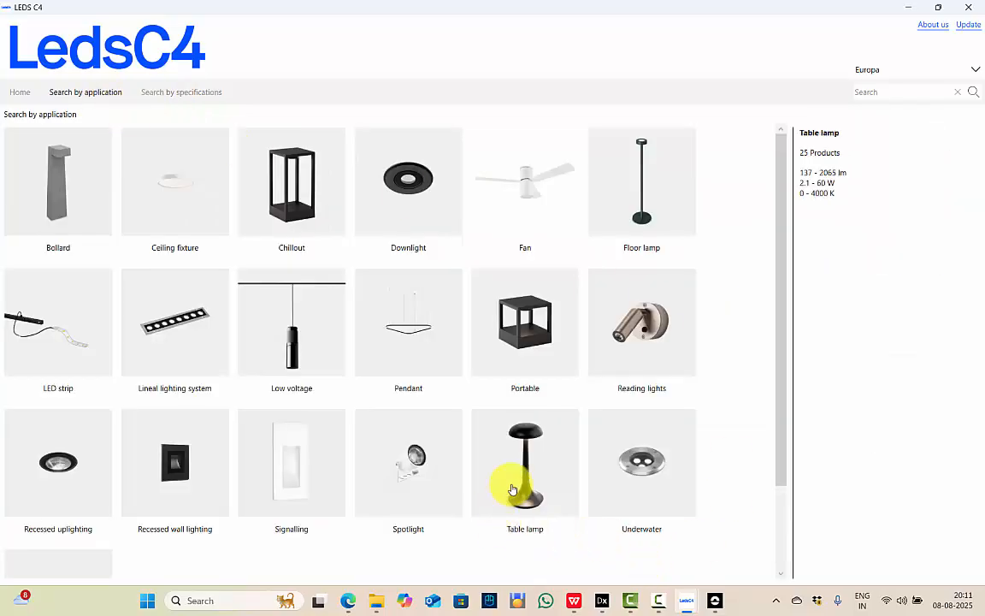
click(524, 462)
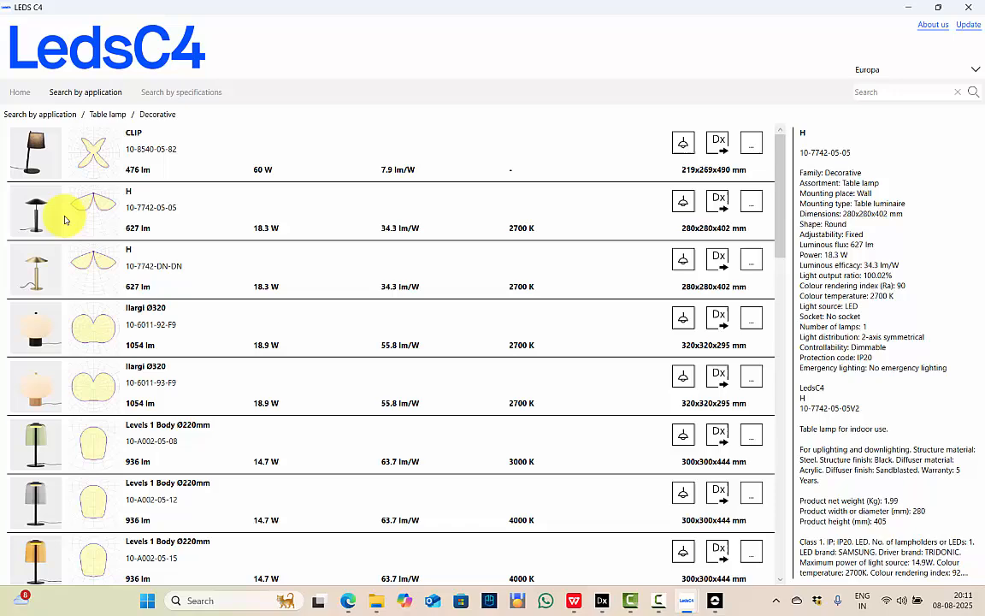
scroll(down, 3)
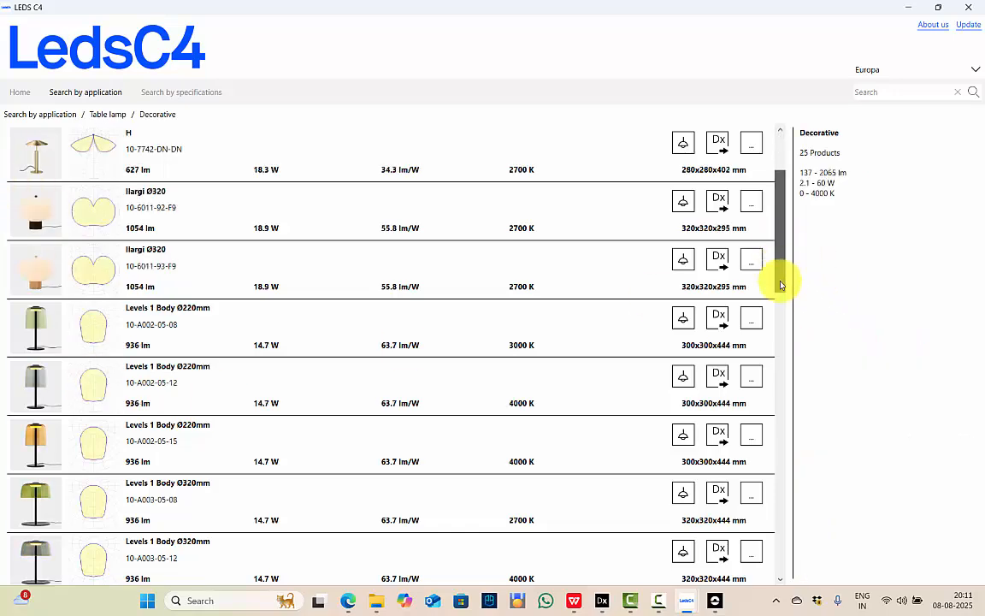
click(31, 212)
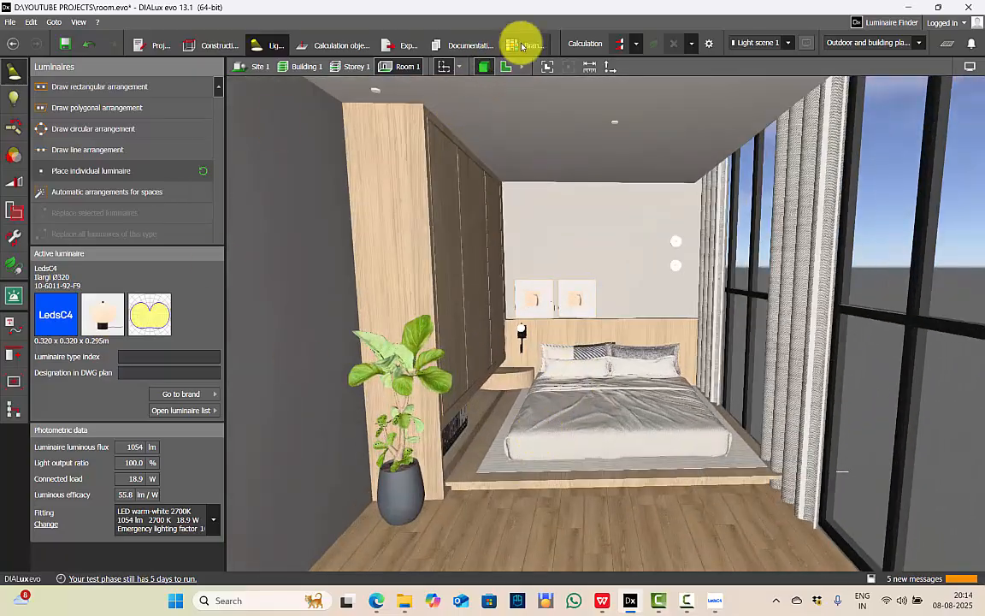
Step: Open the Brands overview and show 3F Filippi S.p.A.'s Silver Membership details
click(513, 44)
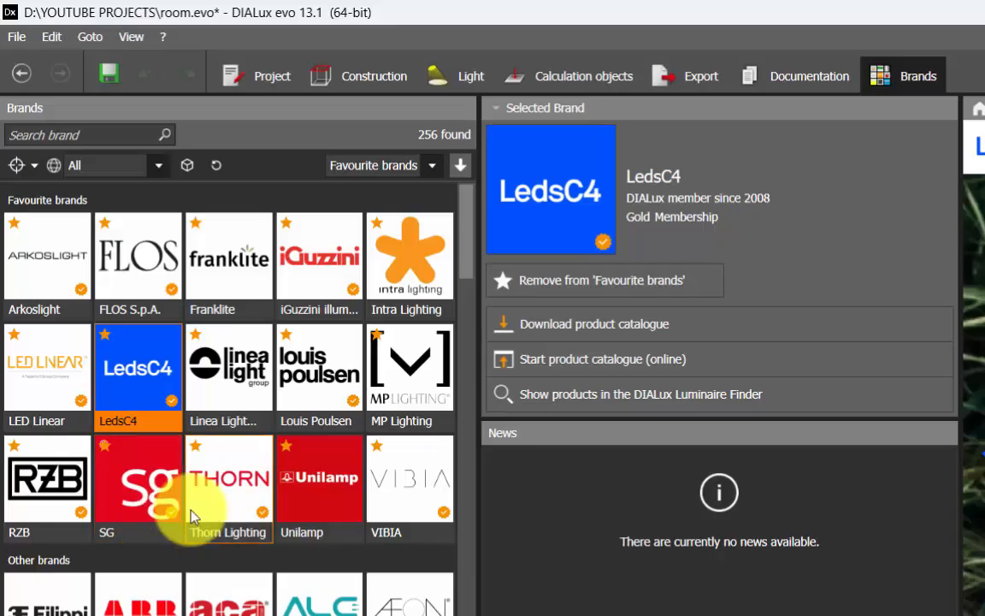
scroll(down, 3)
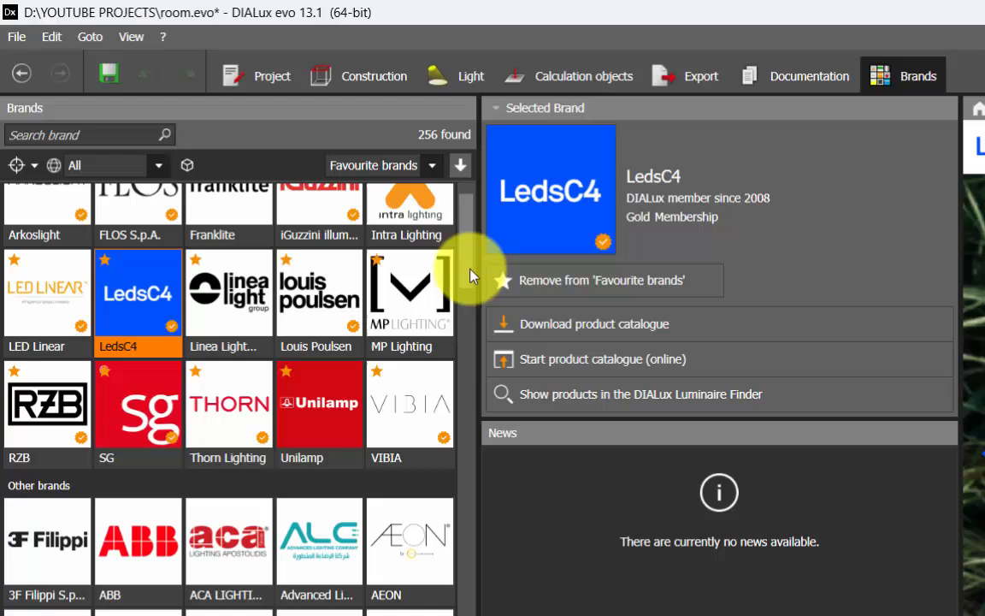
click(47, 552)
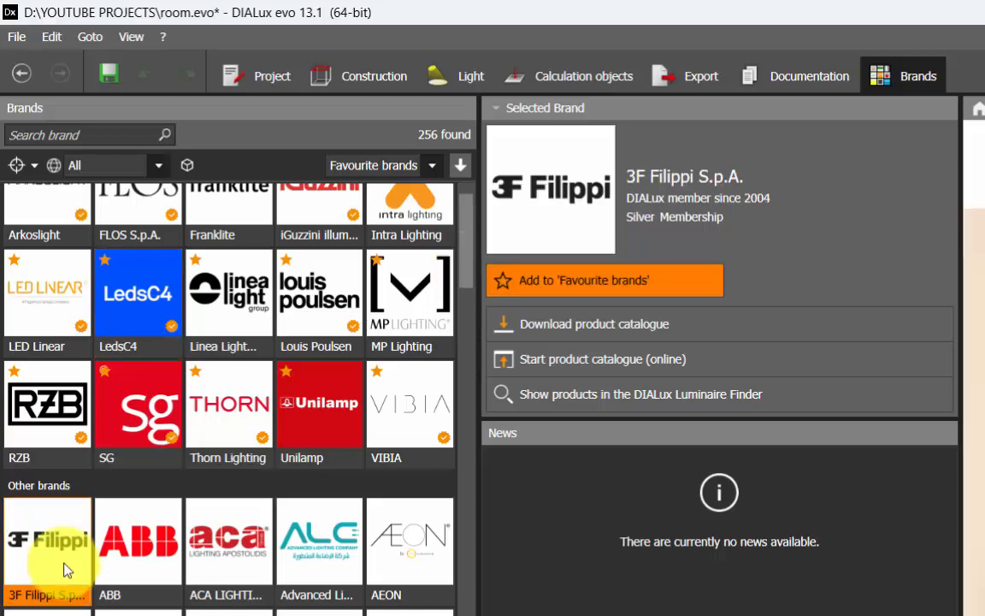
mouse_move(650, 352)
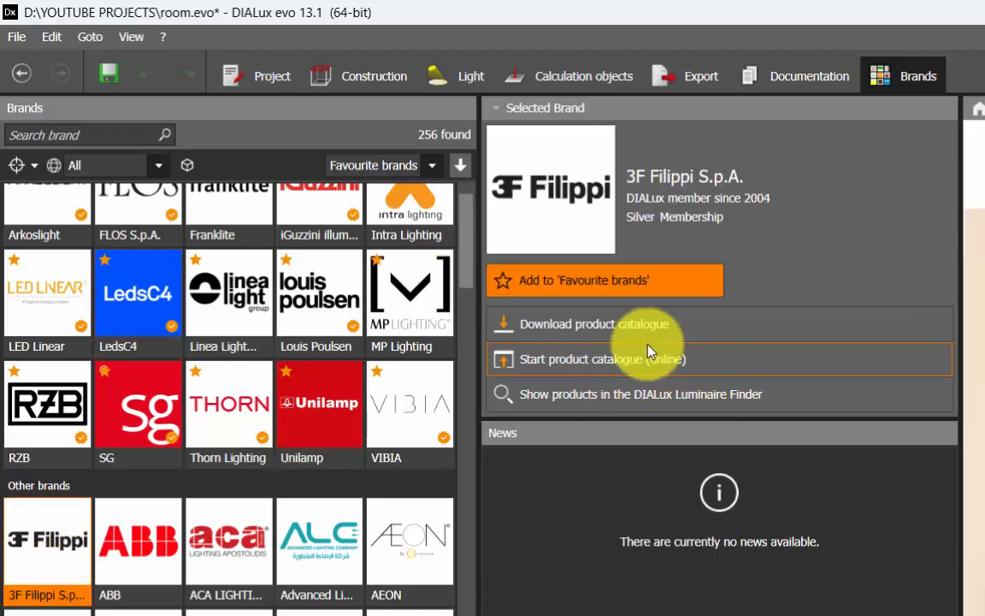
mouse_move(472, 276)
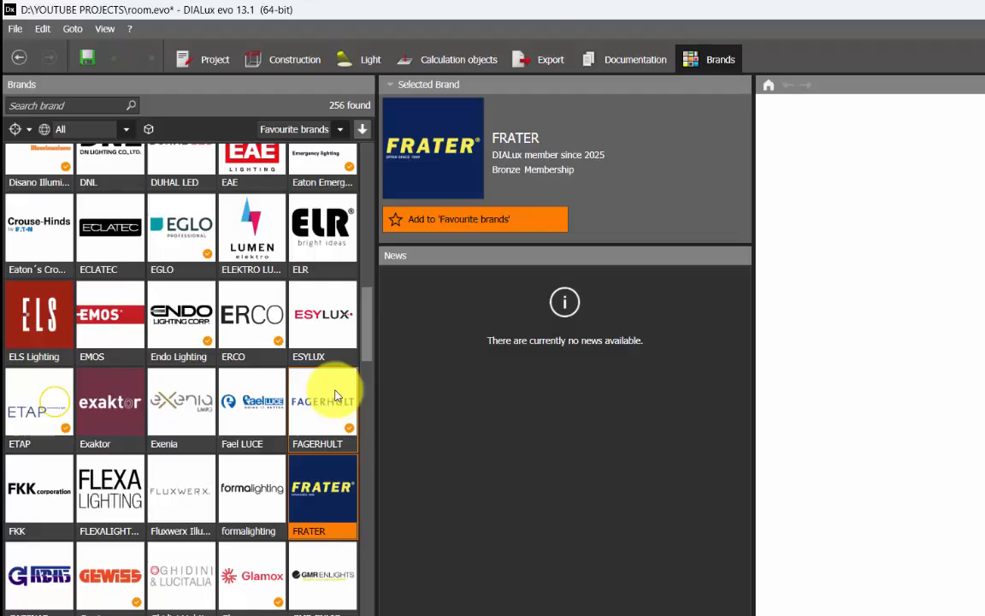
mouse_move(367, 323)
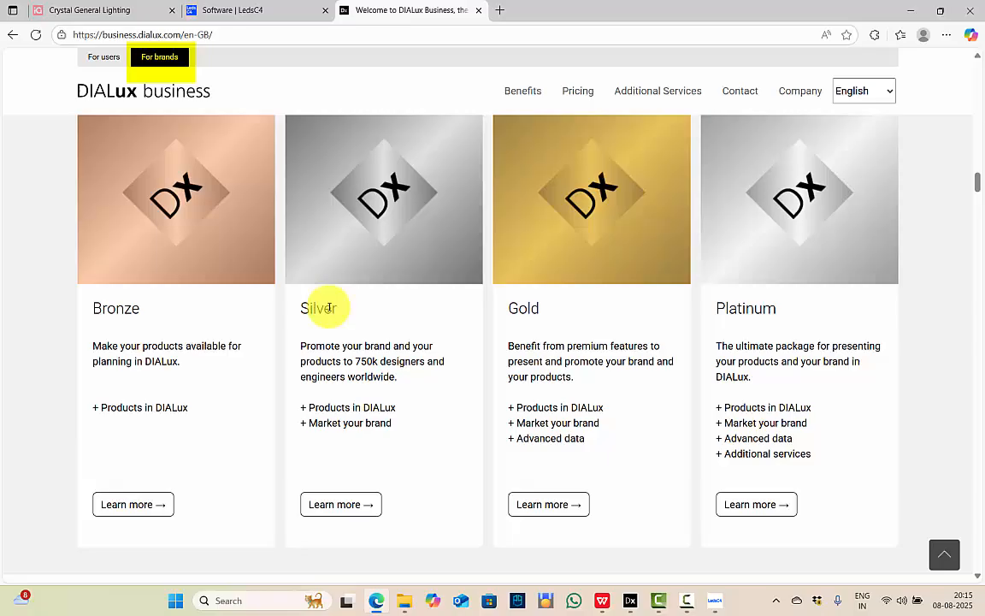
Step: Scroll through the Bronze–Platinum membership tiers, member brand logos and the active users map
scroll(down, 3)
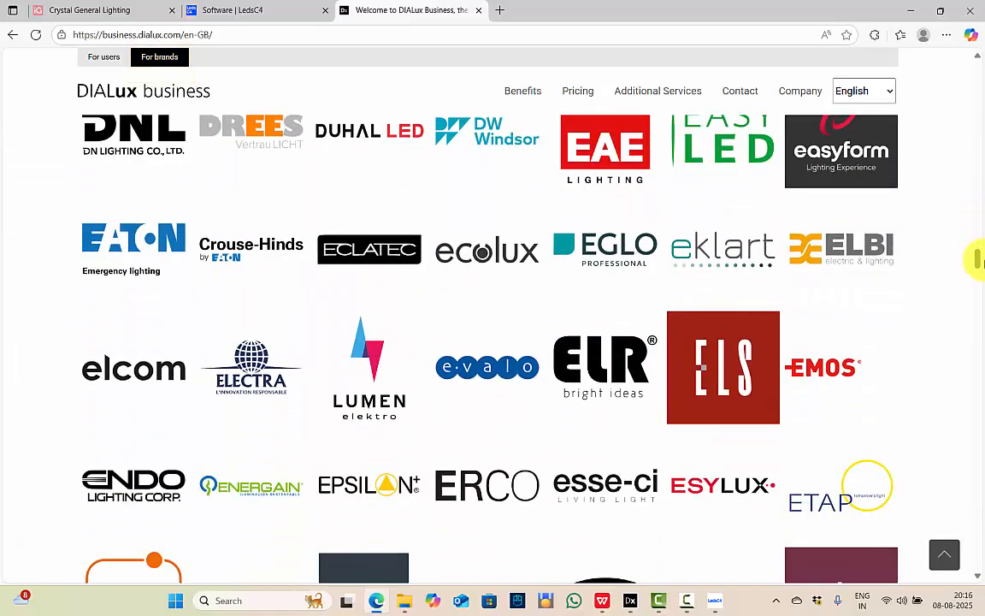
scroll(down, 3)
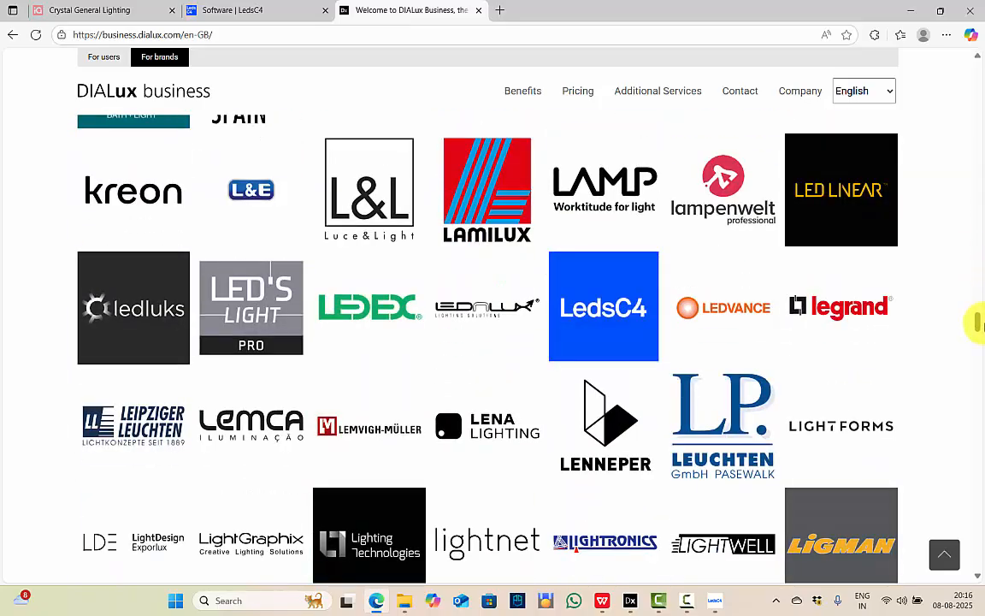
scroll(down, 3)
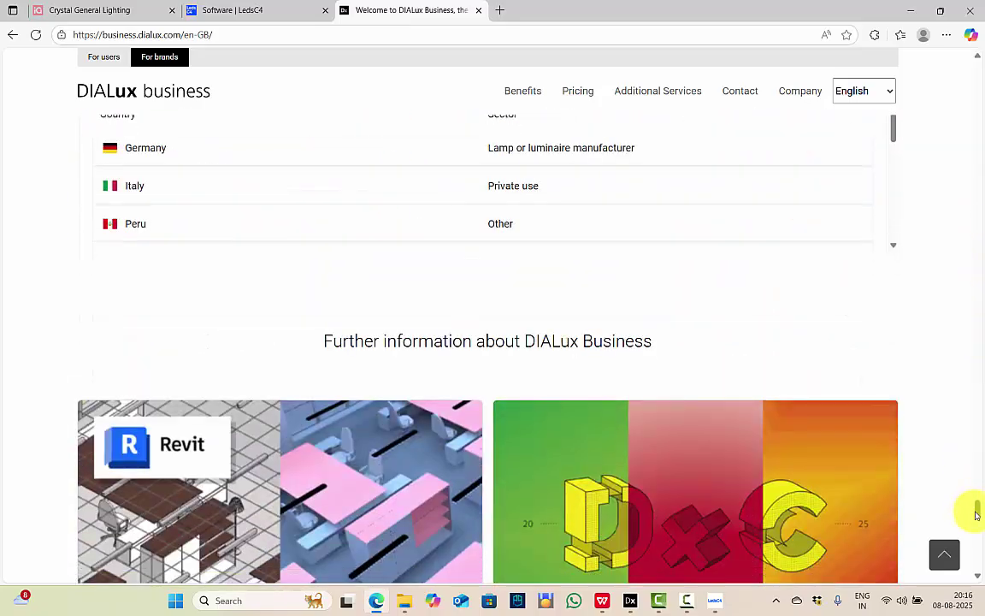
scroll(down, 3)
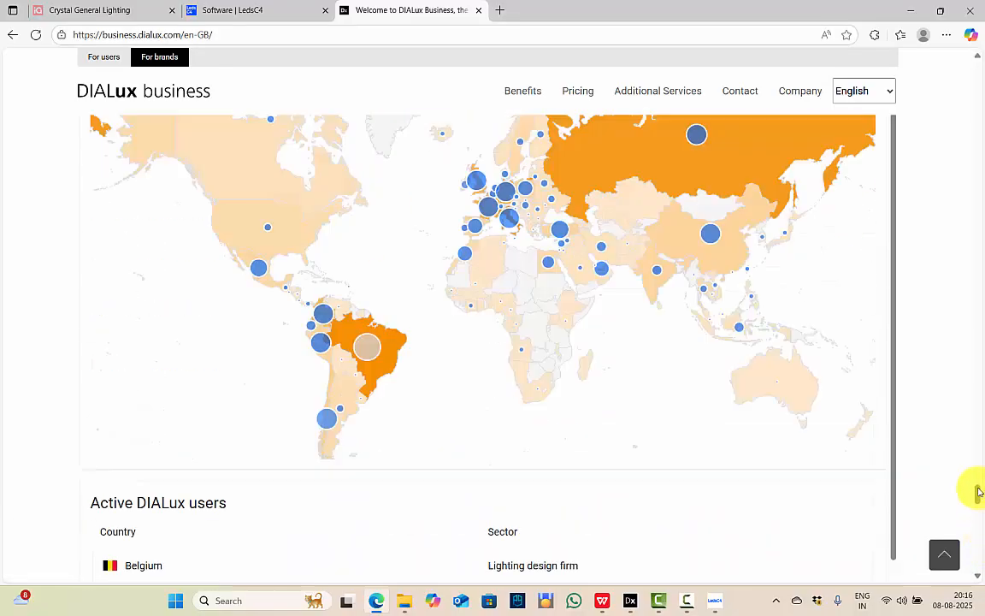
Step: Open the sales Contact page and scroll to the Asia | Oceania contacts
click(740, 91)
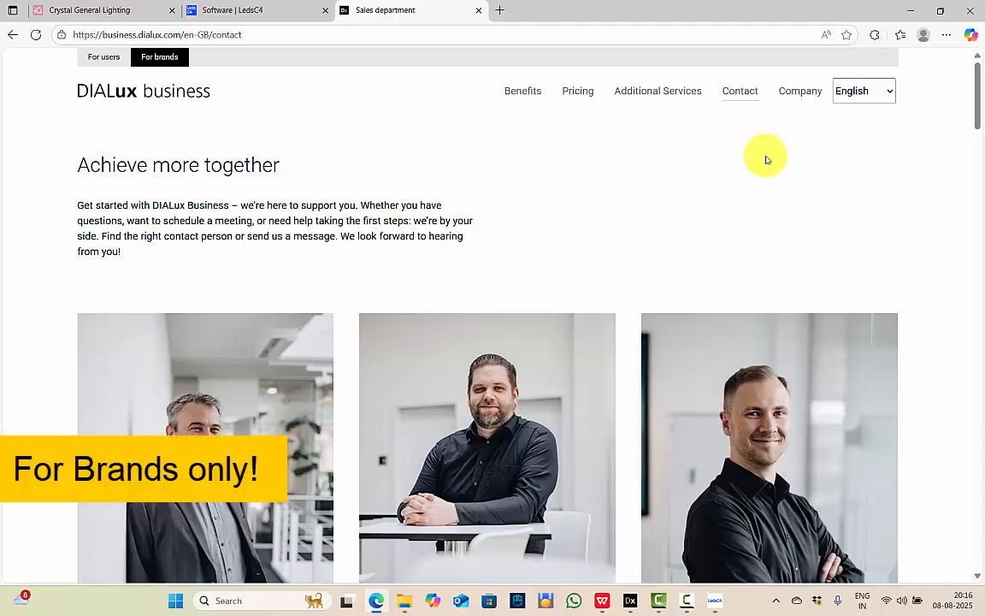
scroll(down, 3)
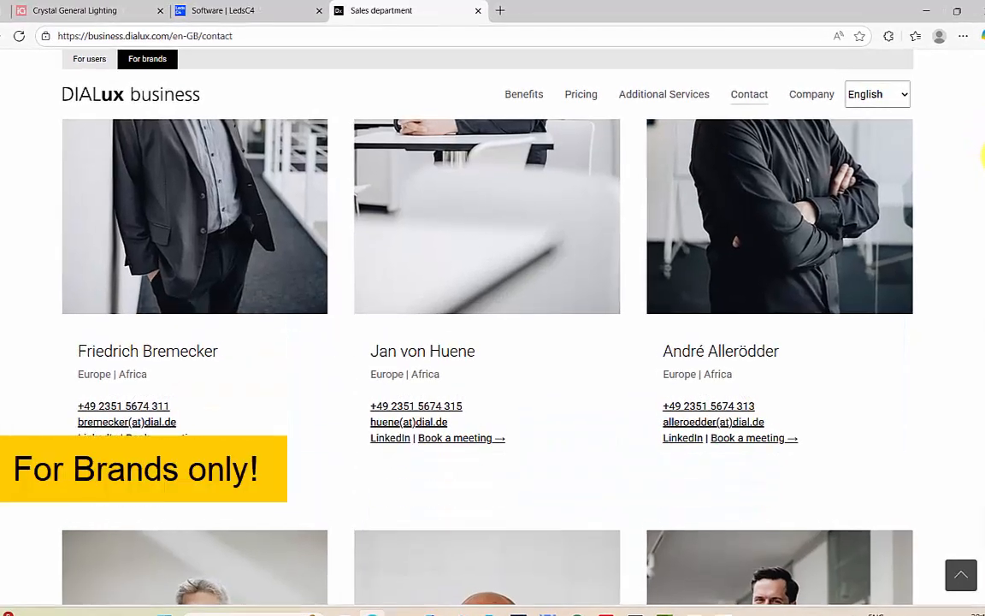
scroll(down, 3)
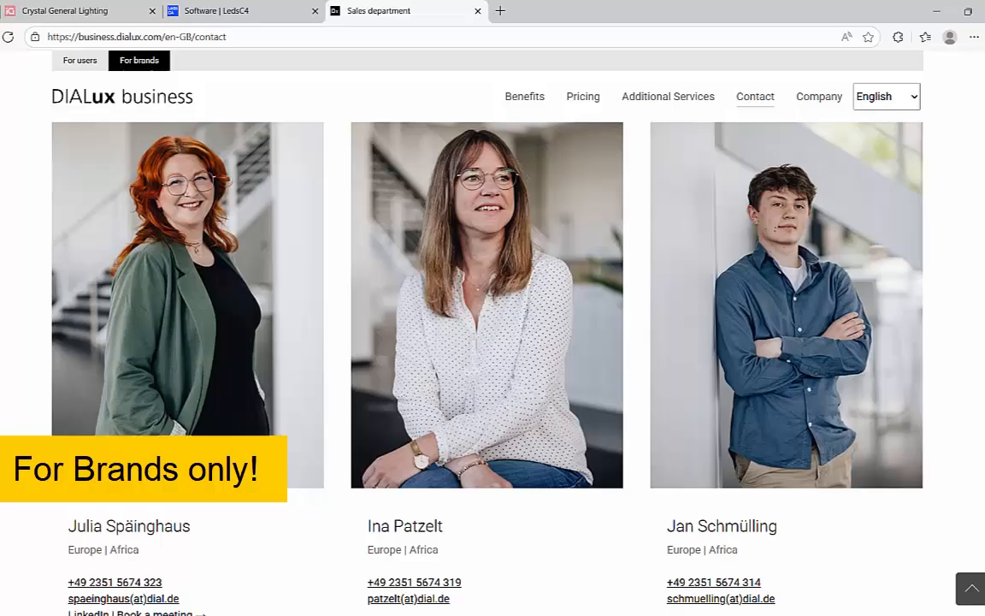
scroll(down, 3)
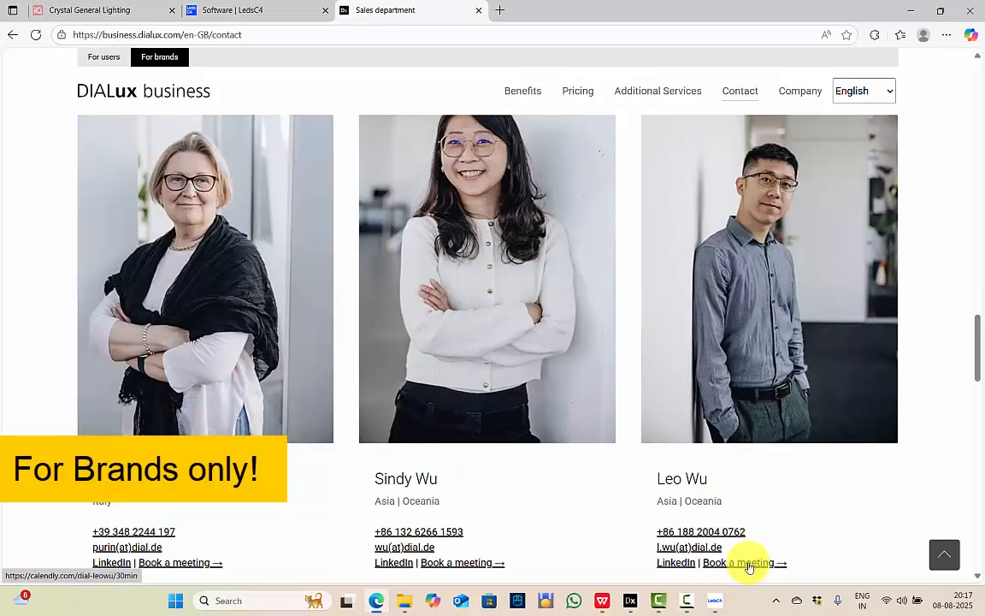
click(737, 562)
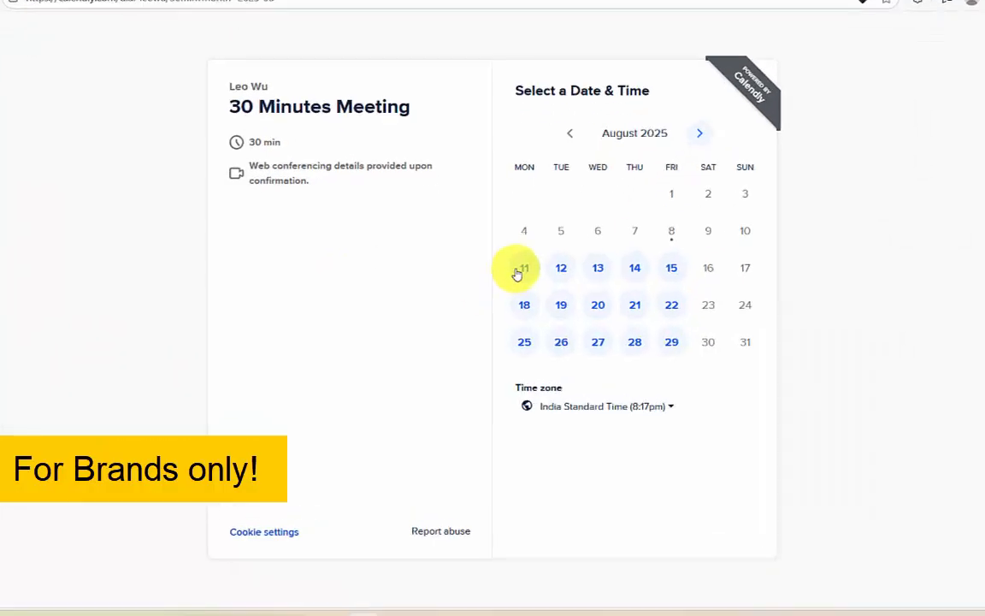
click(523, 268)
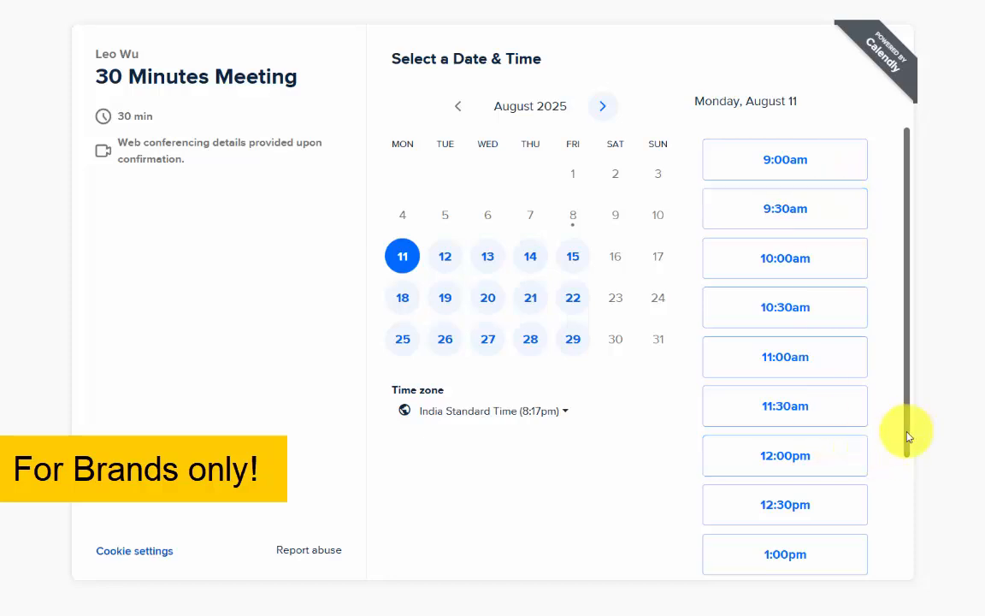
scroll(down, 3)
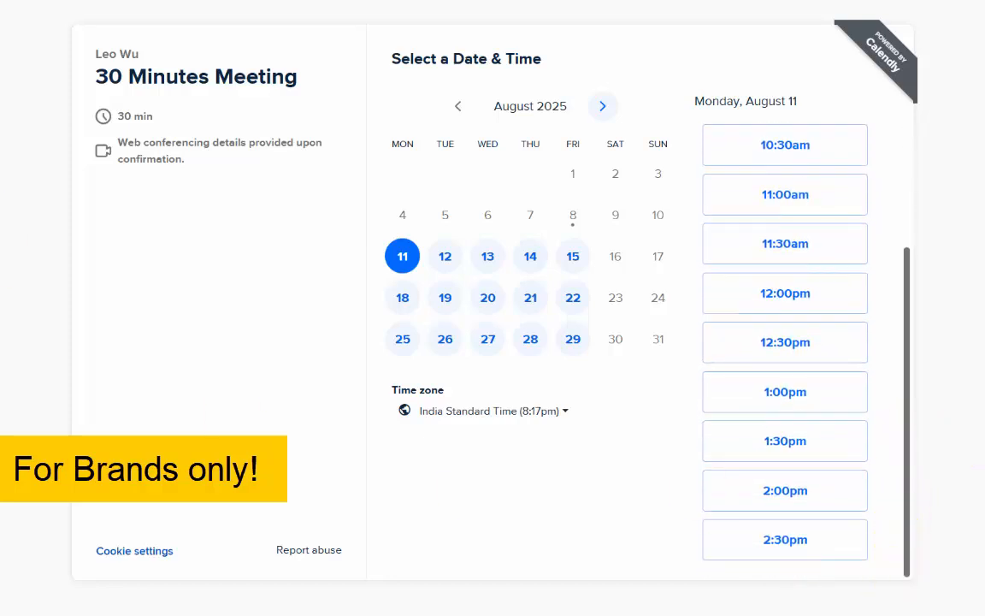